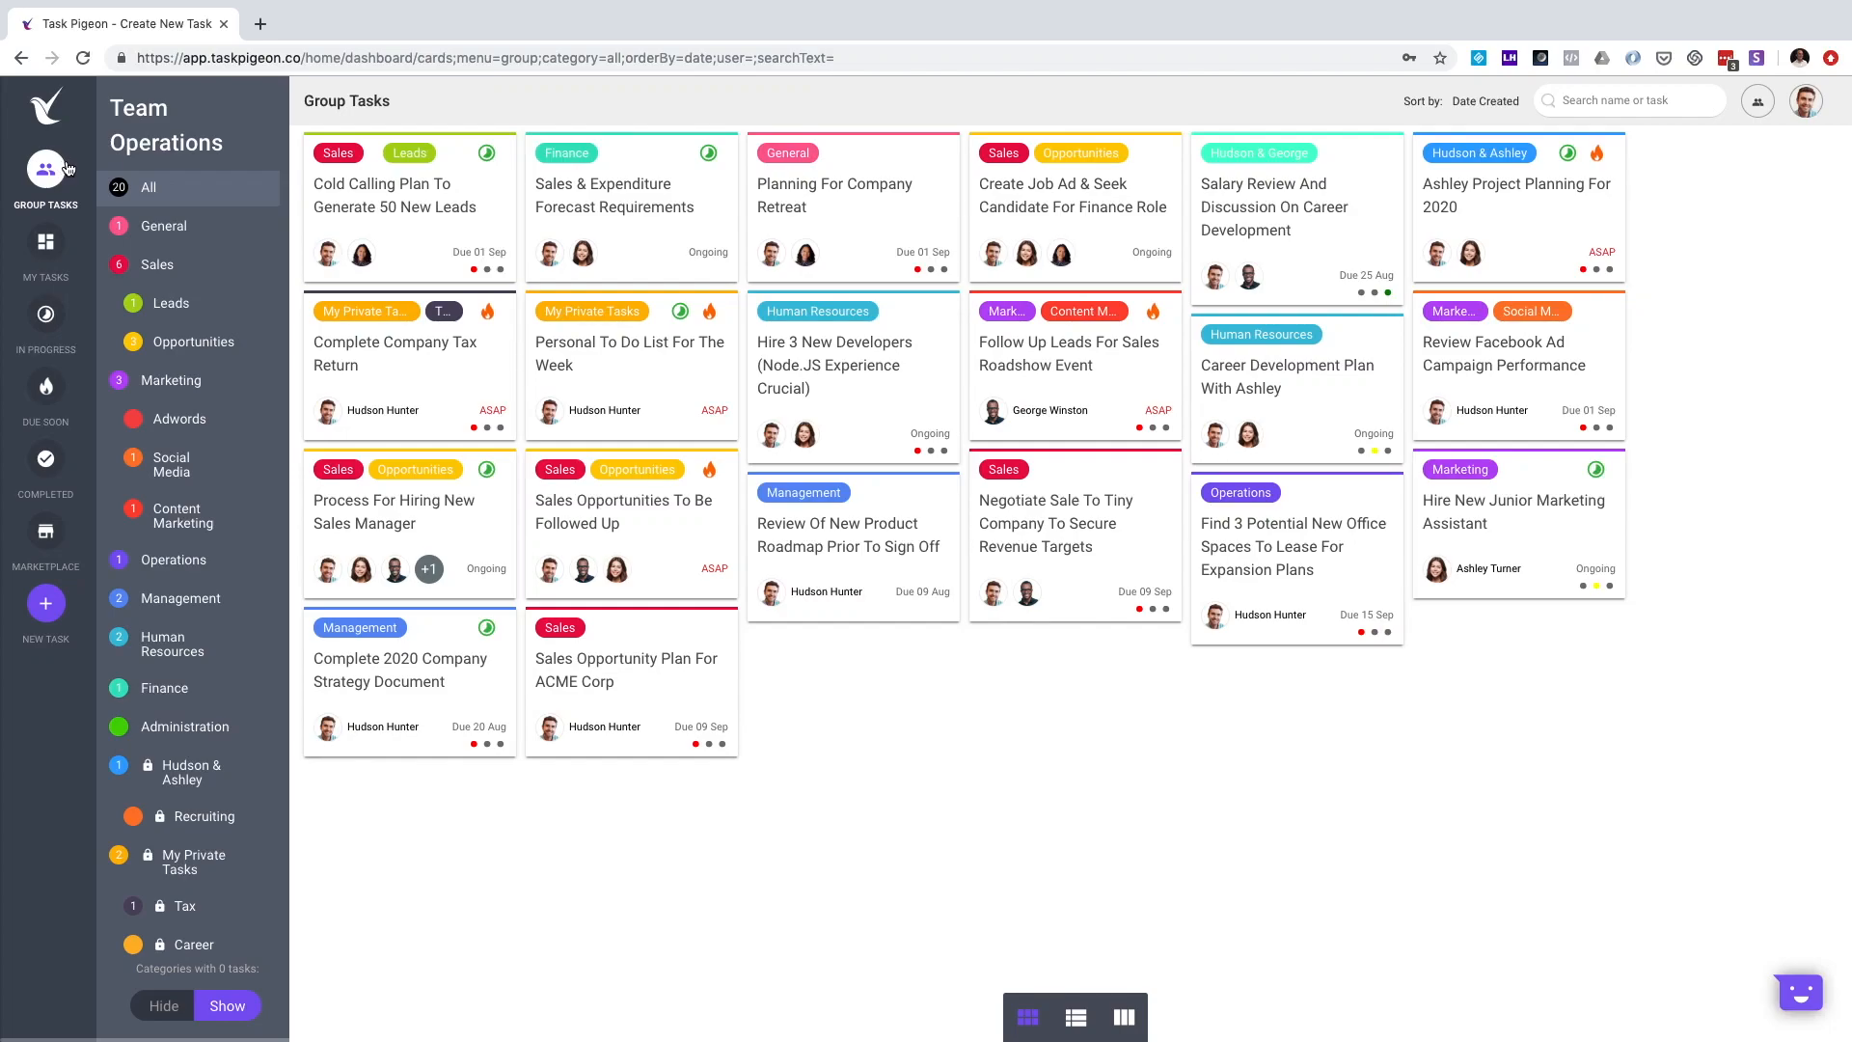
{"action": "mouse_move", "coordinate": [82, 161]}
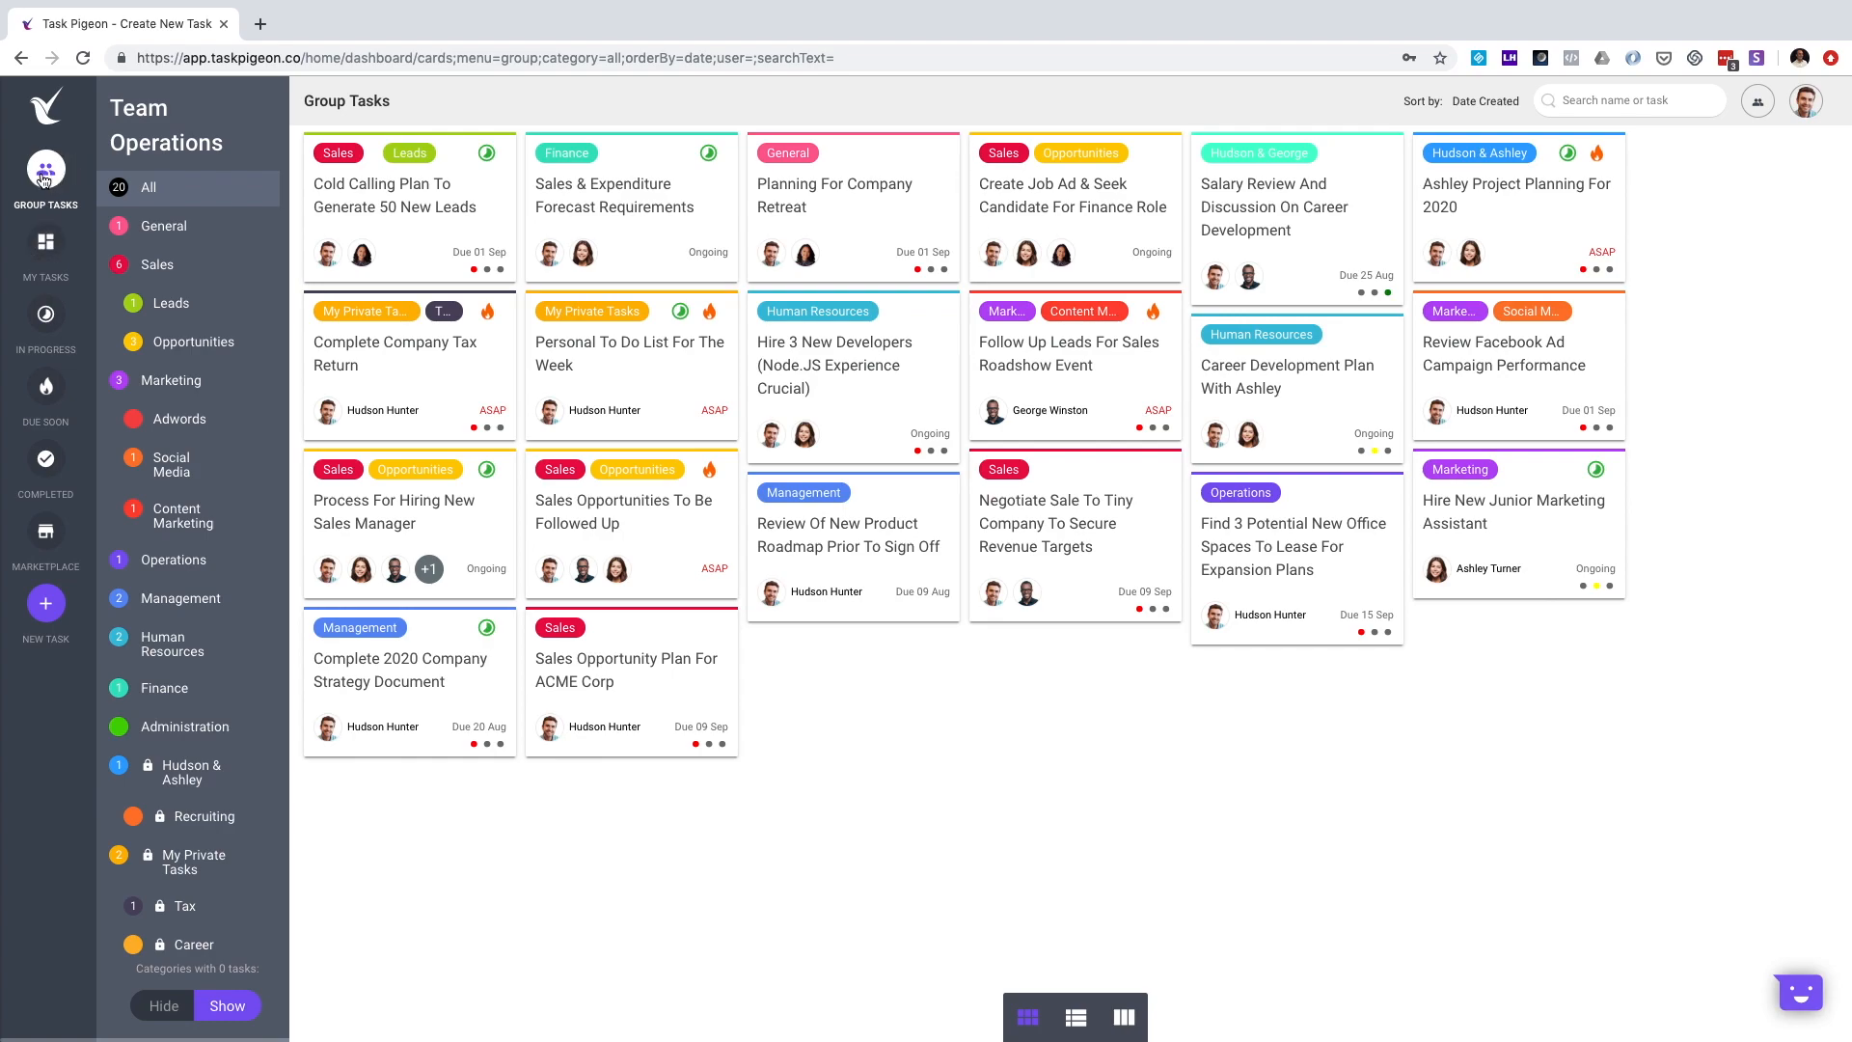
{"action": "mouse_move", "coordinate": [102, 175]}
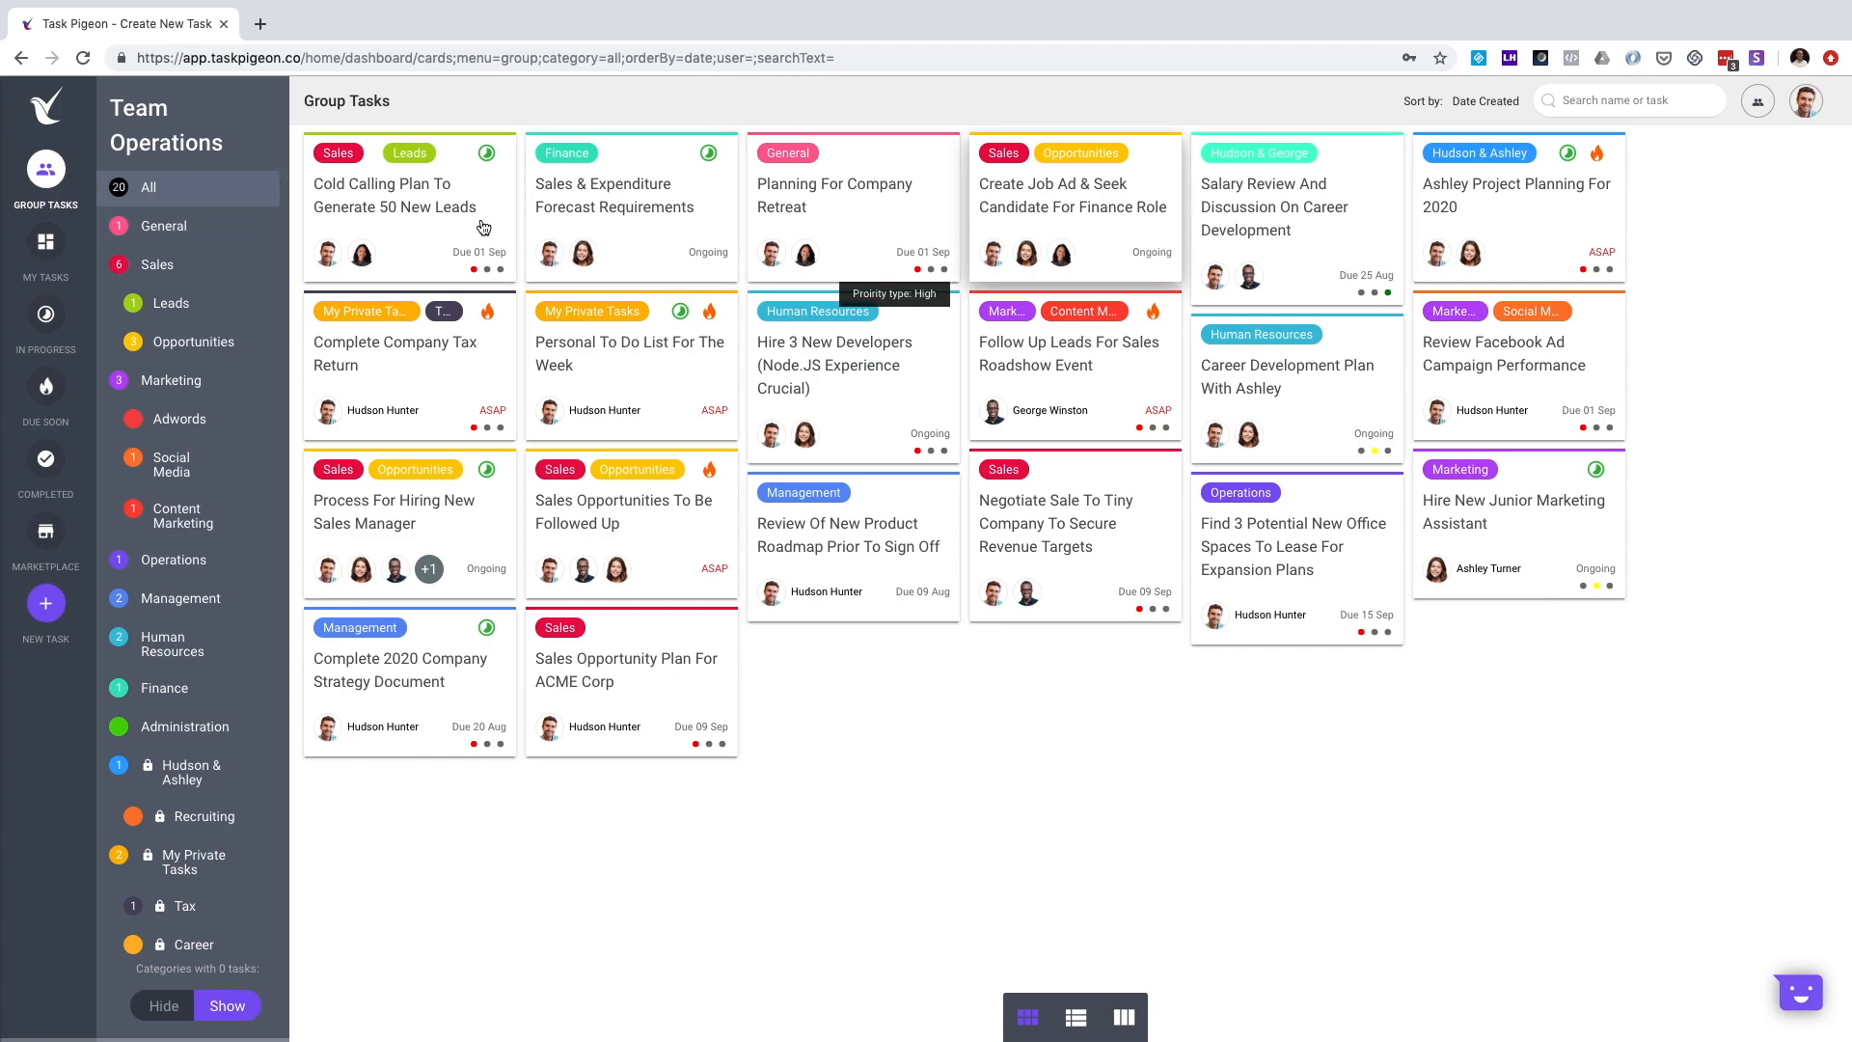
Step: Switch to the My Tasks board listing the user's own 18 task cards
{"action": "left_click", "coordinate": [46, 242]}
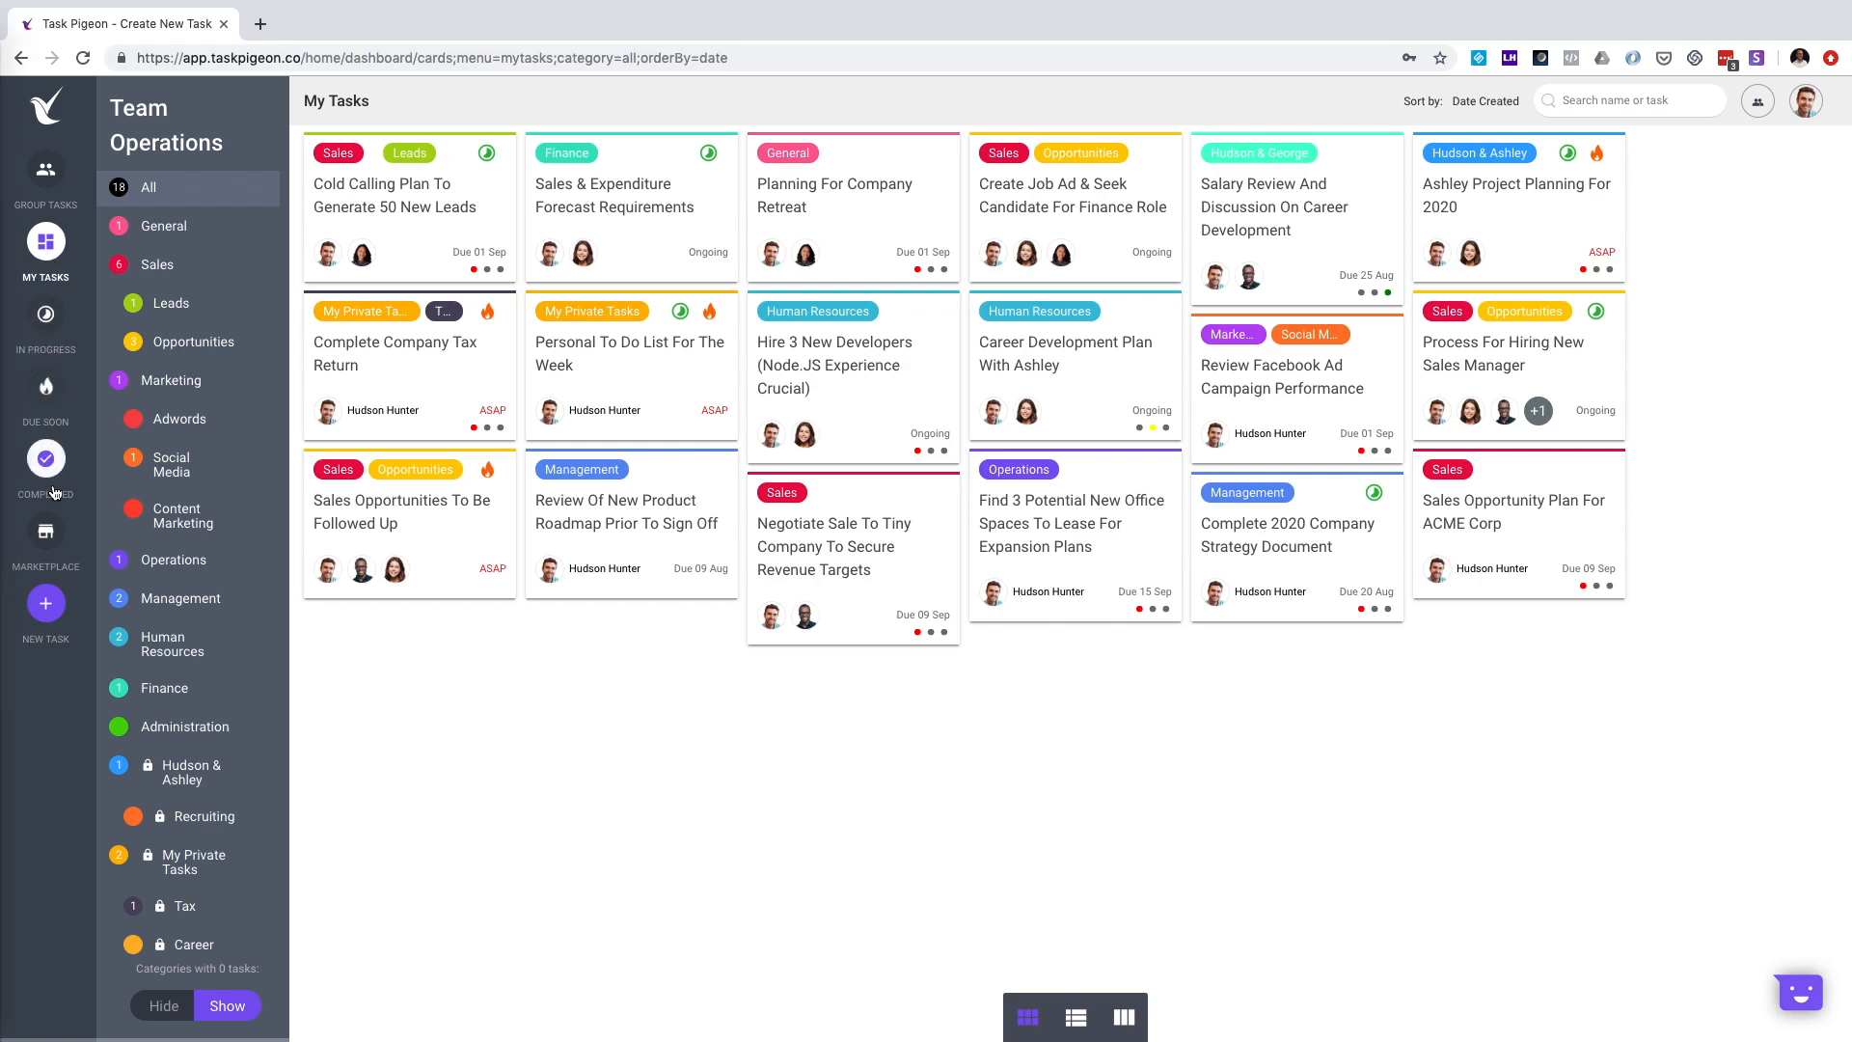
{"action": "mouse_move", "coordinate": [130, 430]}
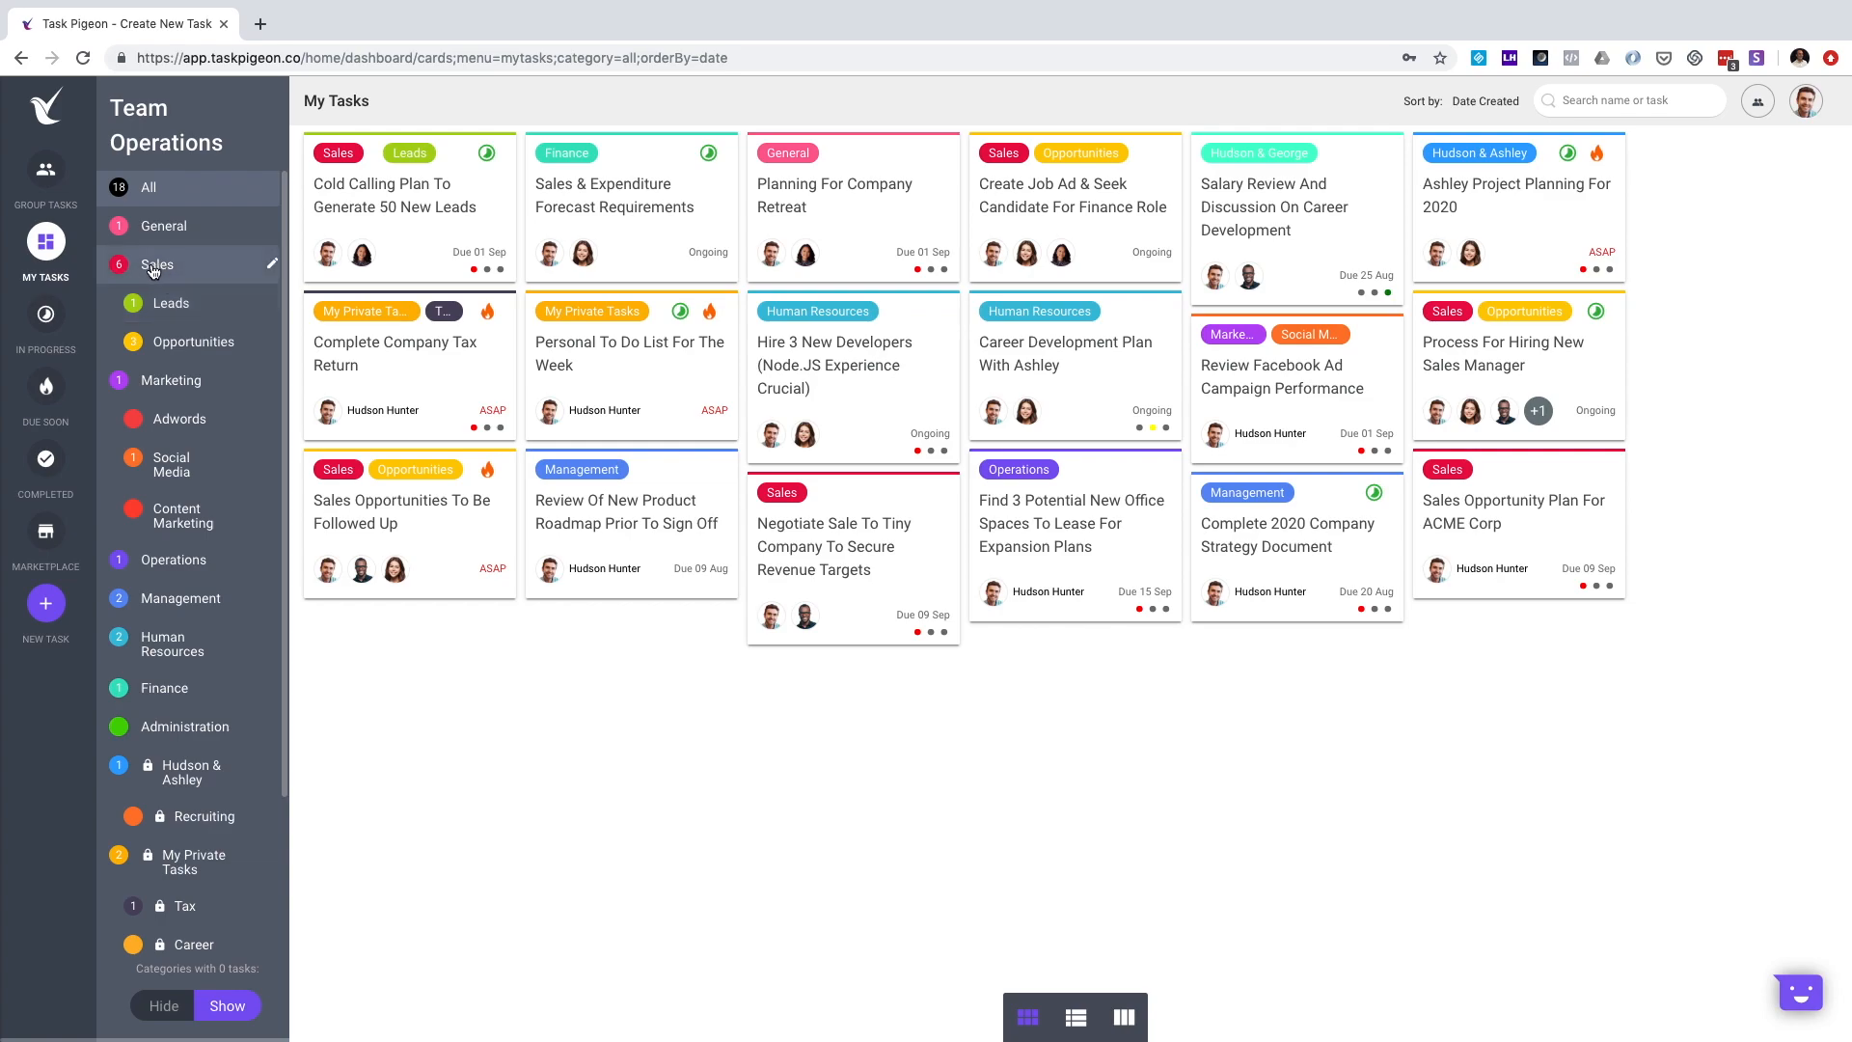
Step: Filter My Tasks by Sales, then Opportunities, then return to all 20 group task cards
{"action": "left_click", "coordinate": [157, 264]}
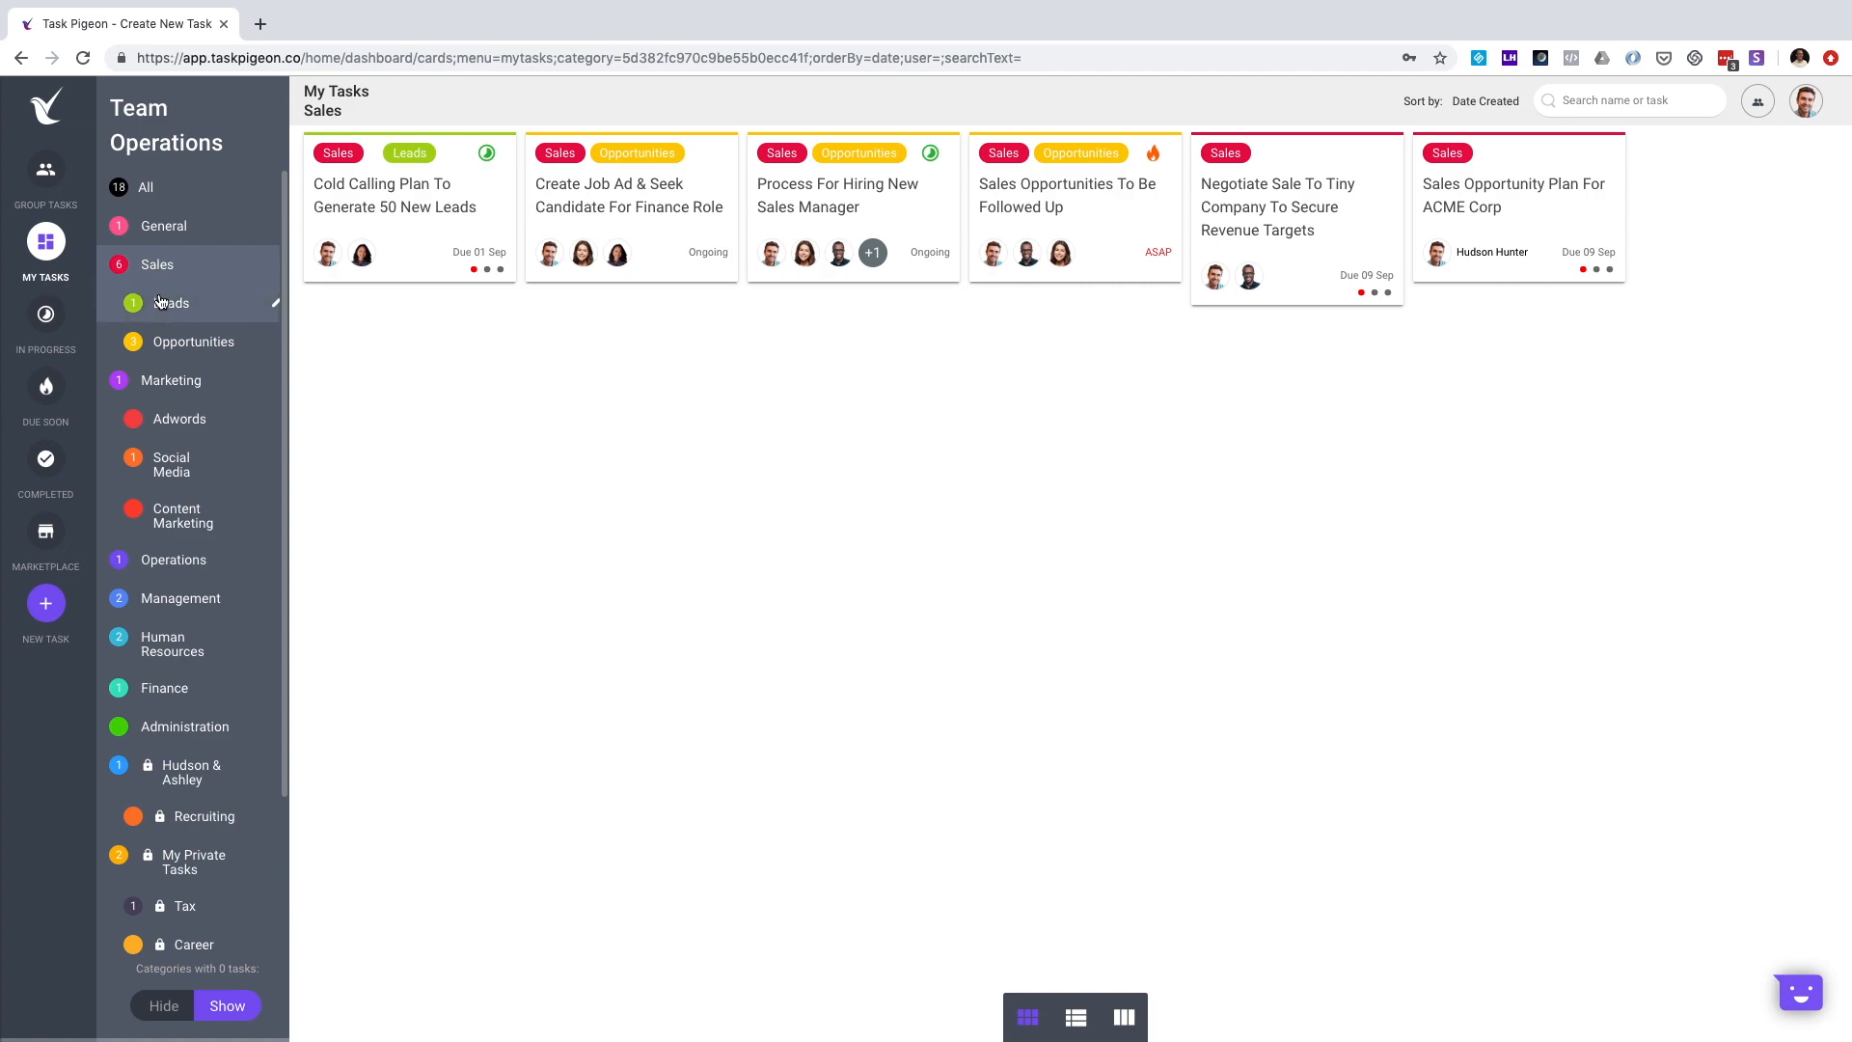
{"action": "mouse_move", "coordinate": [162, 347]}
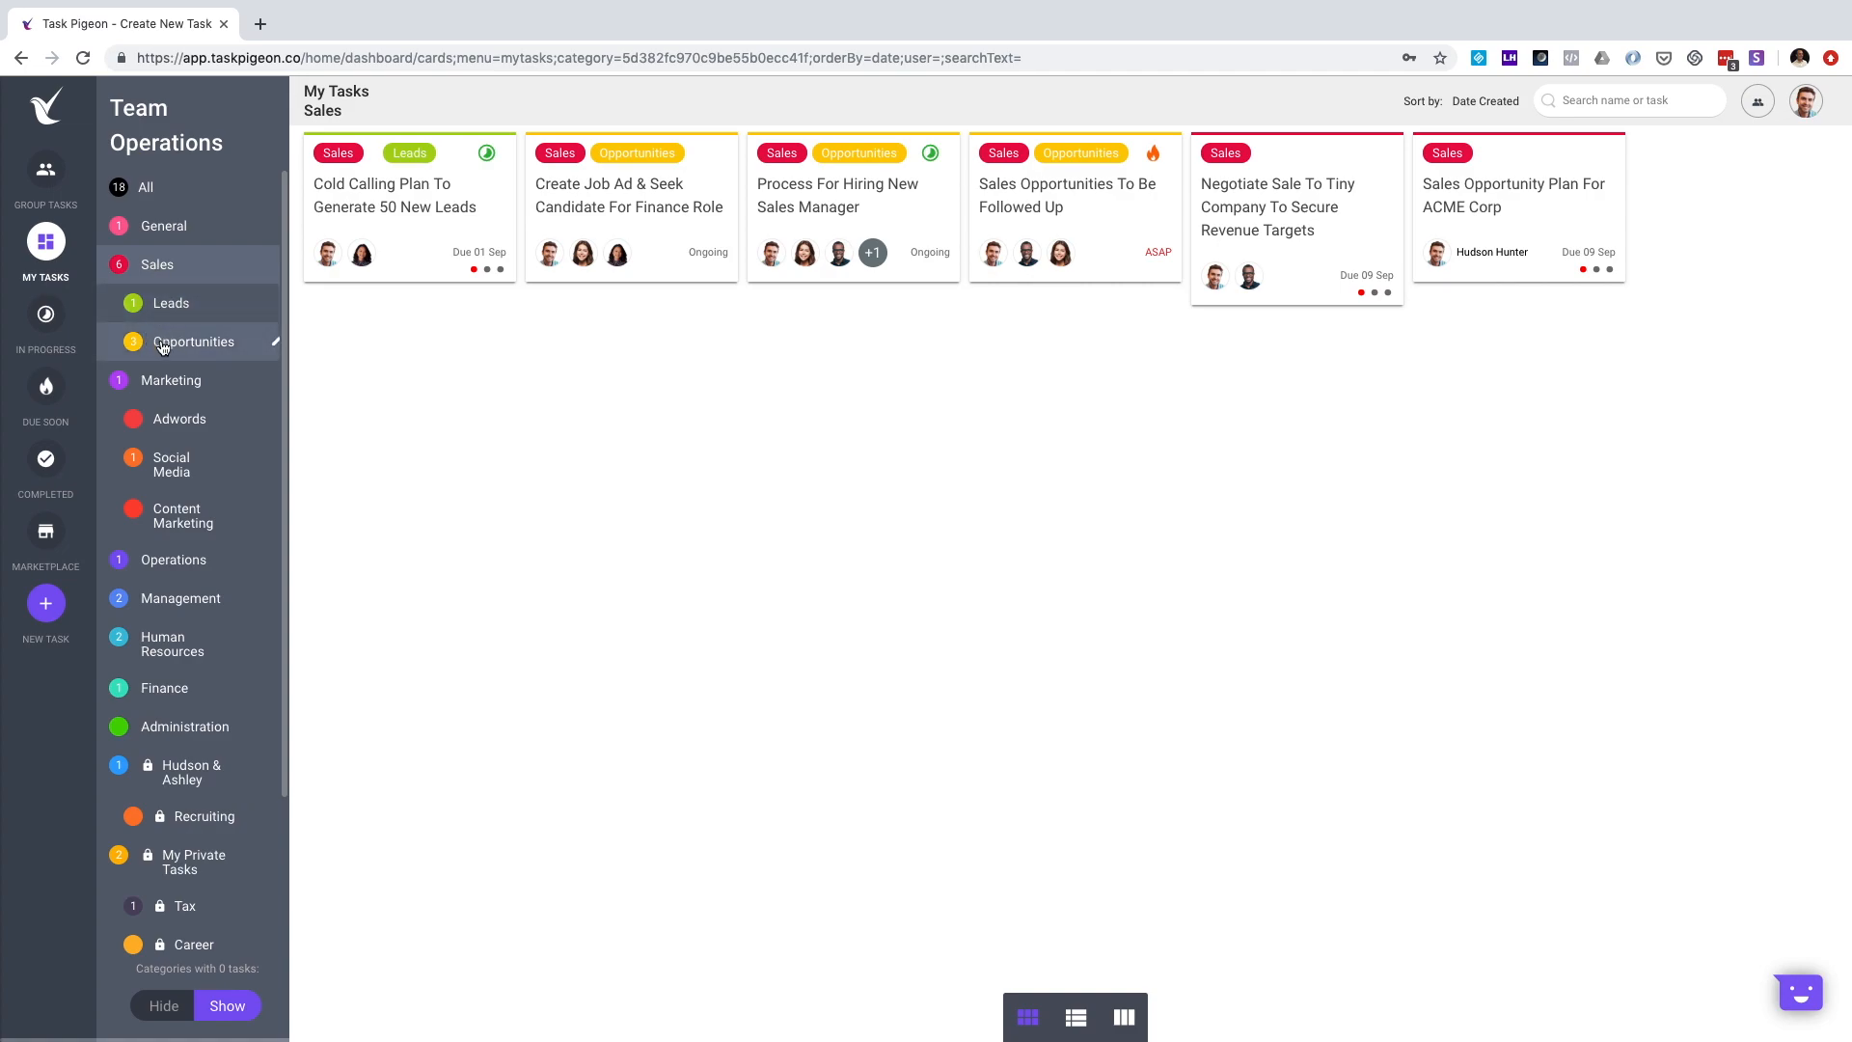
{"action": "left_click", "coordinate": [193, 342]}
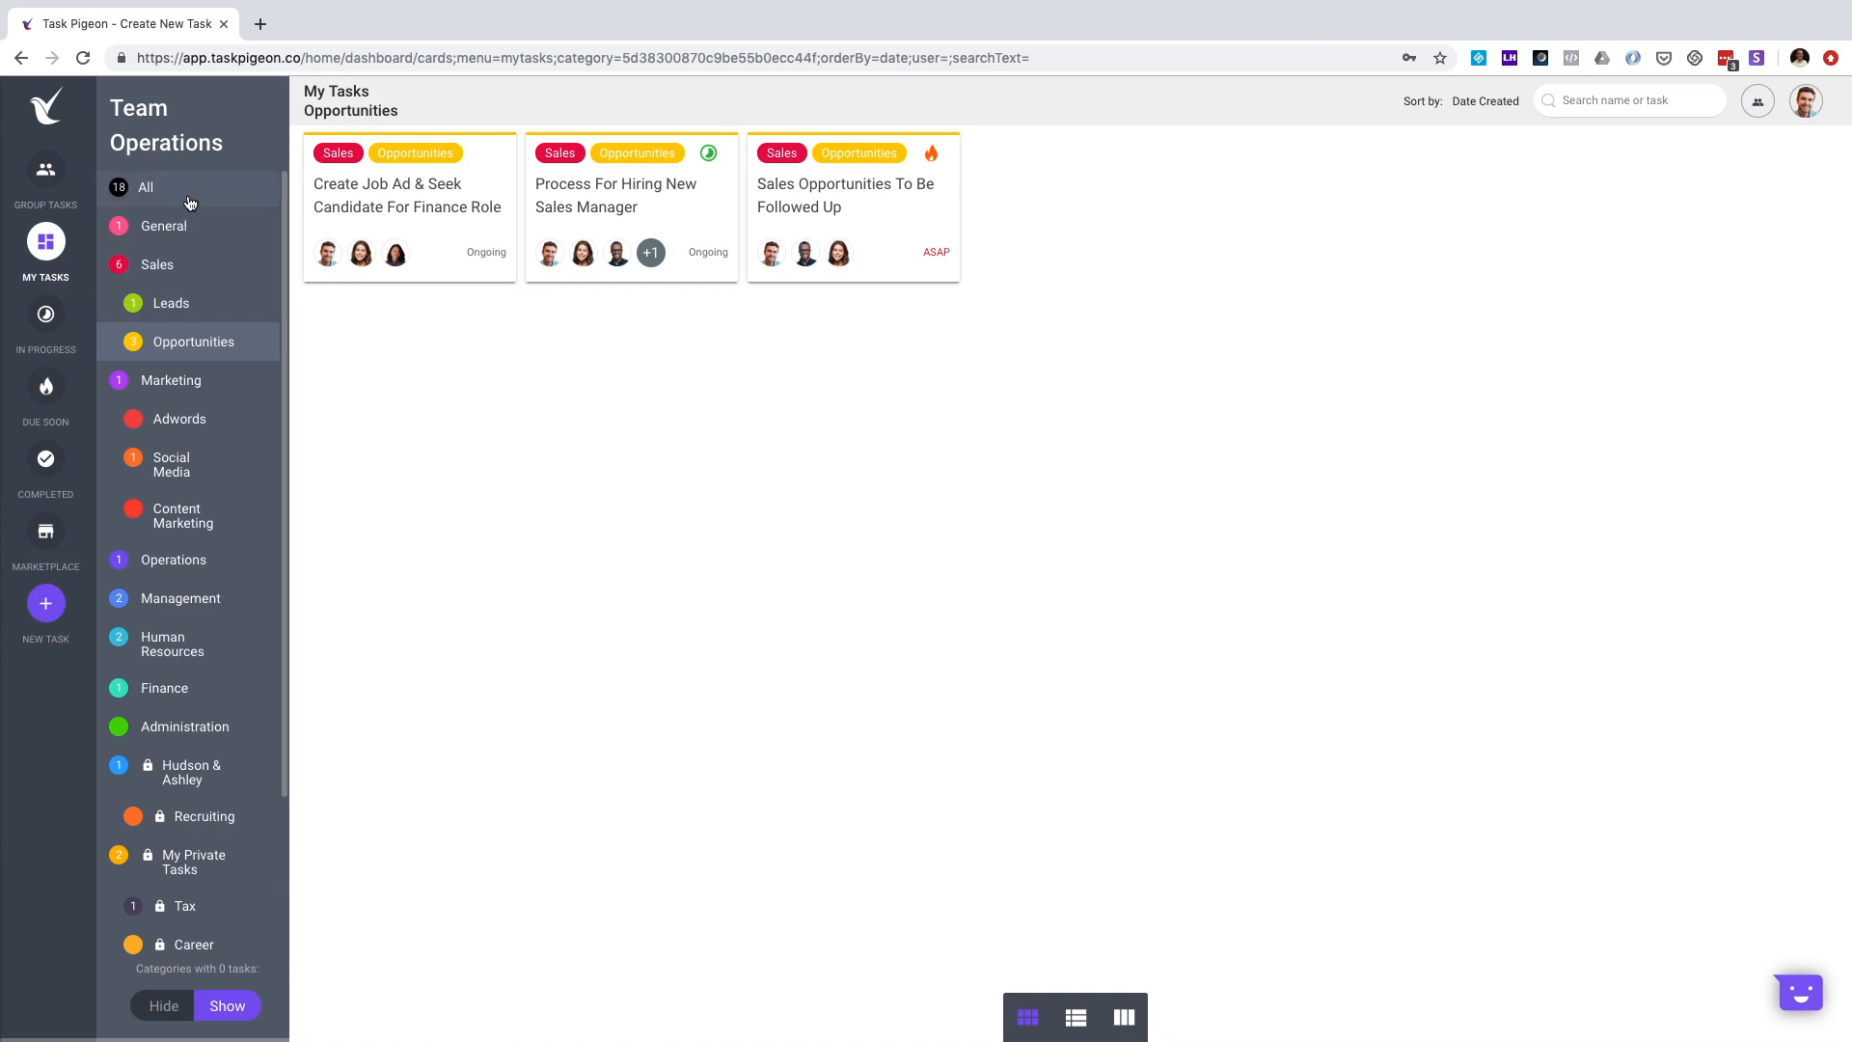
{"action": "left_click", "coordinate": [45, 169]}
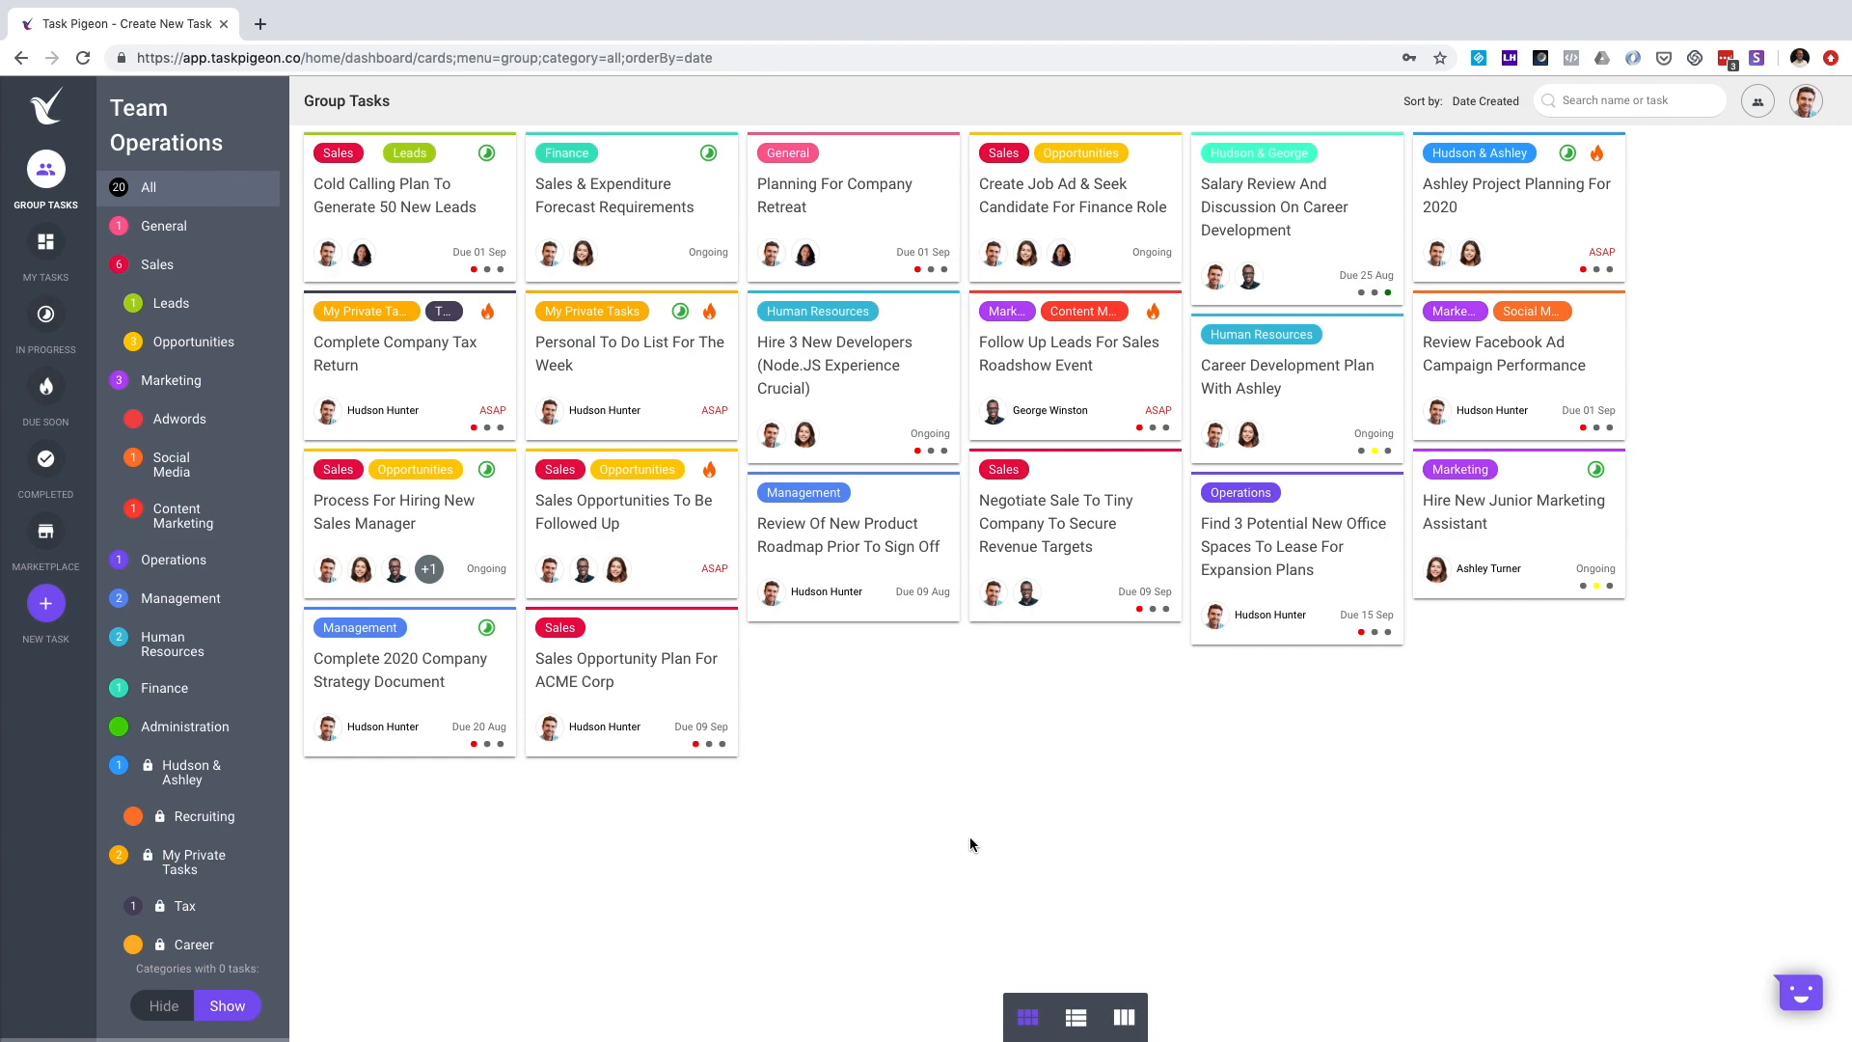
Step: Try the category column board, then settle on the list view of group tasks
{"action": "left_click", "coordinate": [1075, 1018]}
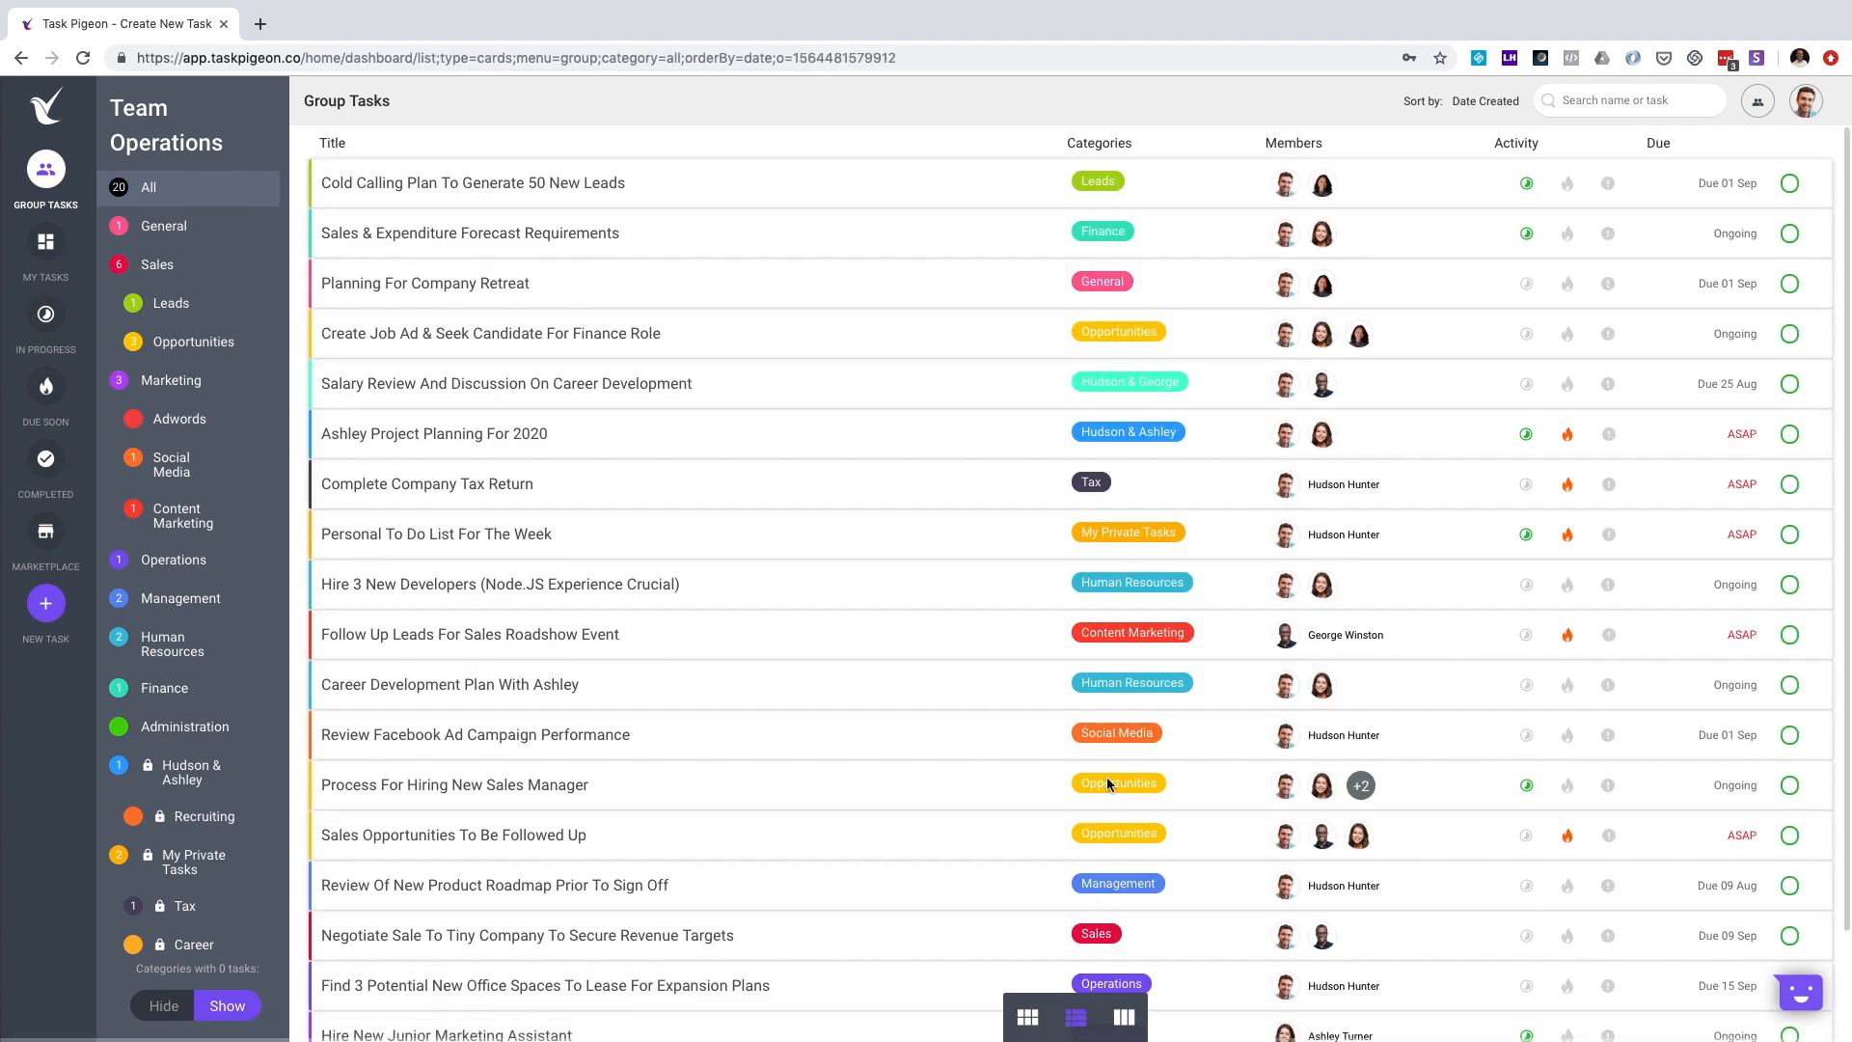
{"action": "mouse_move", "coordinate": [1124, 1018]}
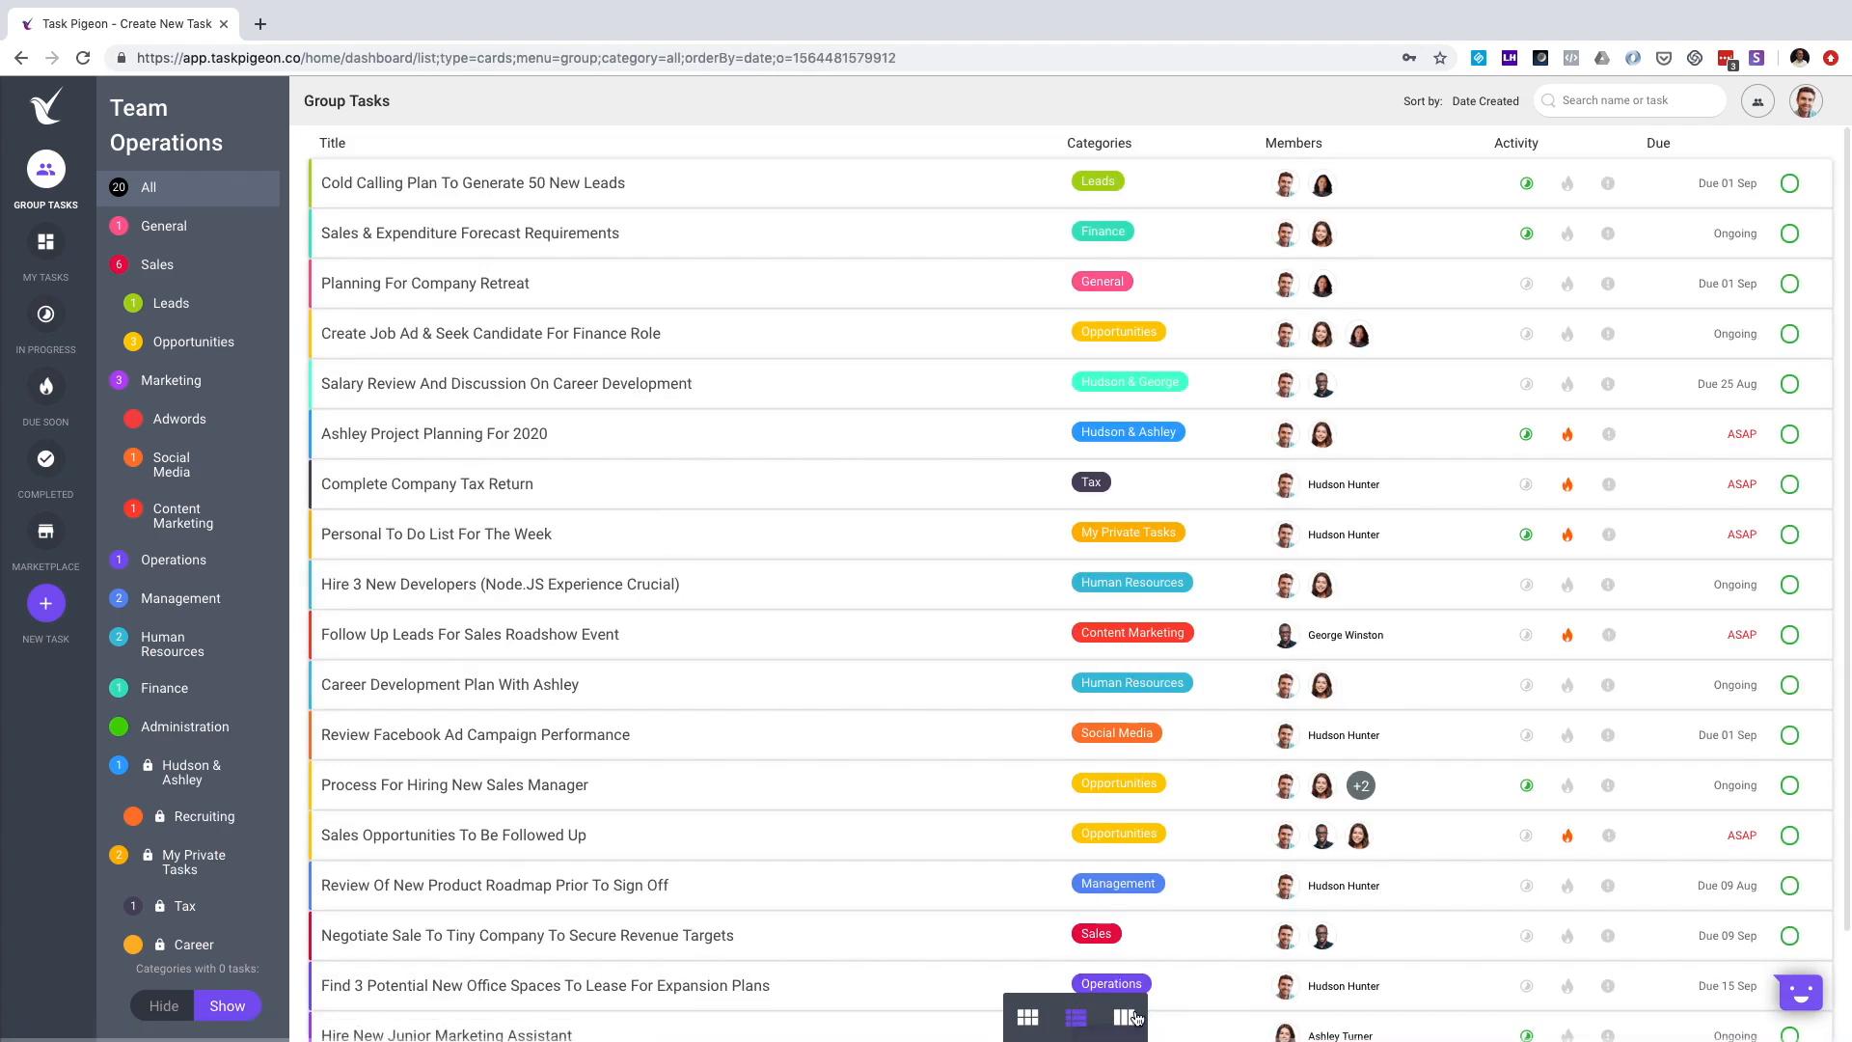
{"action": "left_click", "coordinate": [1124, 1017]}
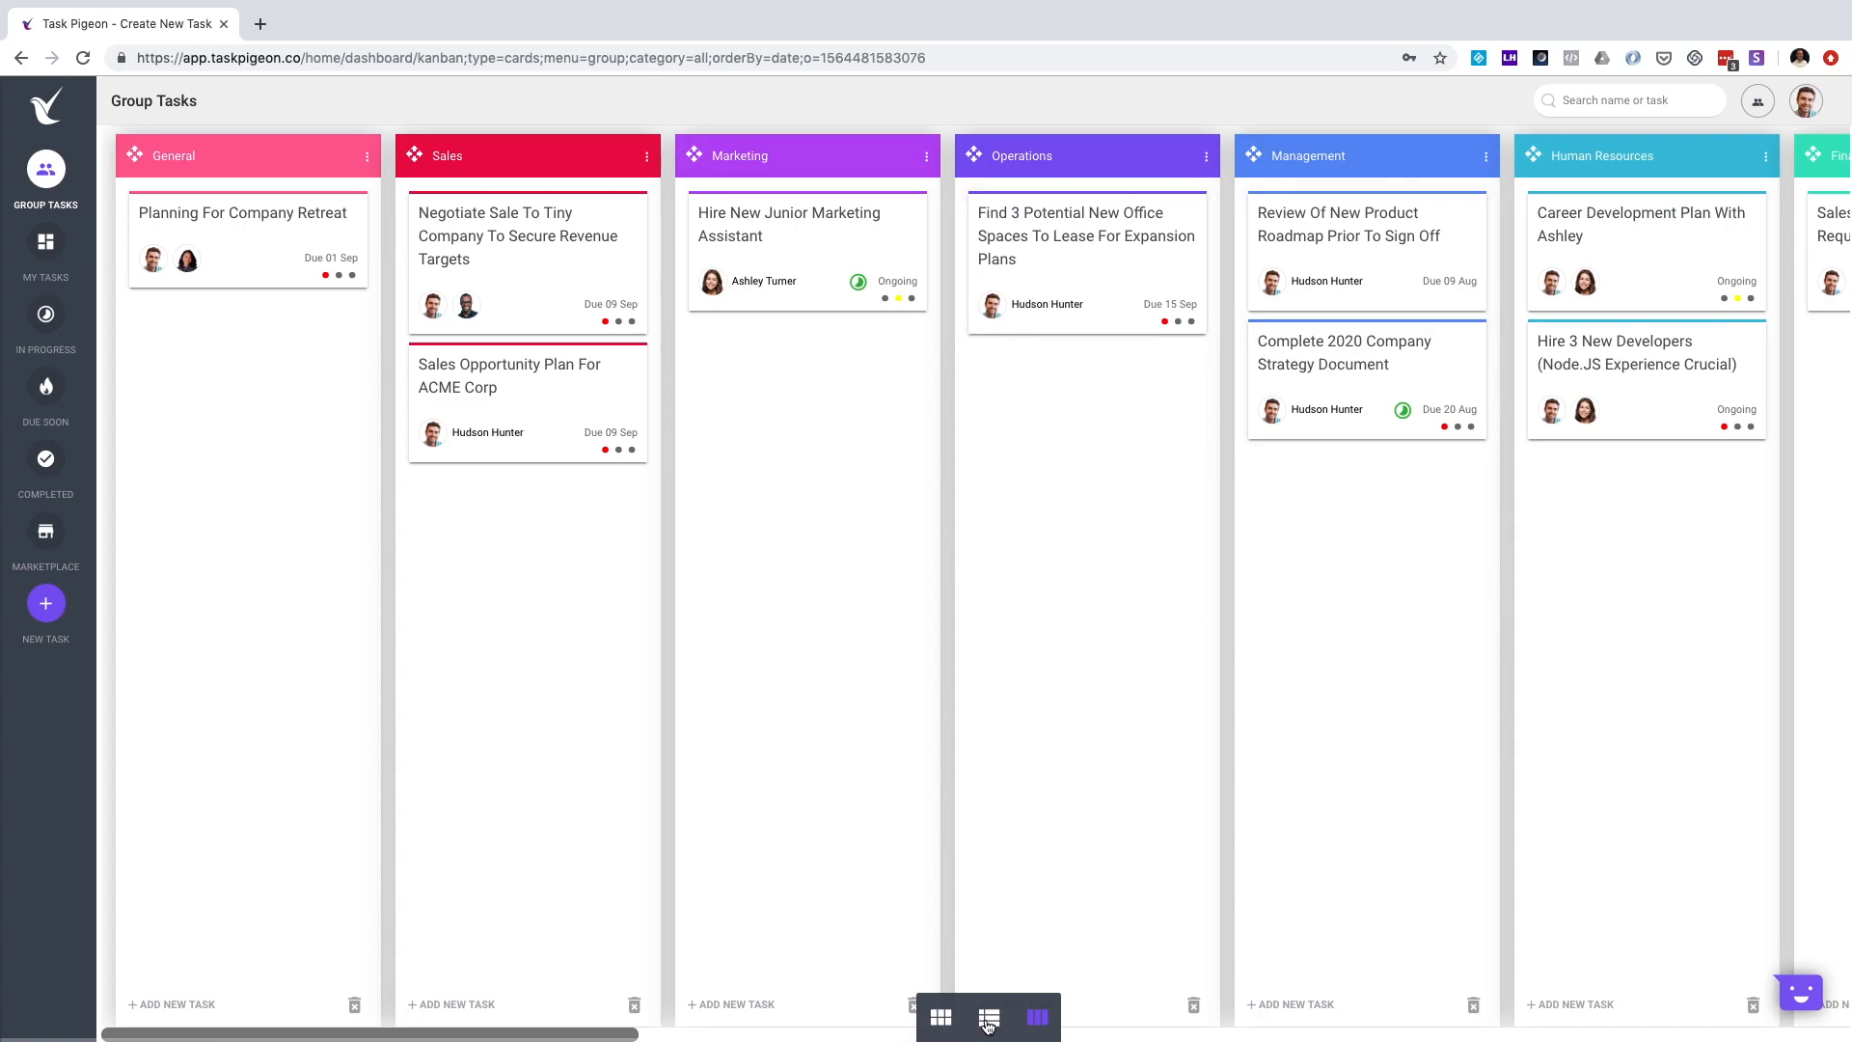
{"action": "left_click", "coordinate": [988, 1016]}
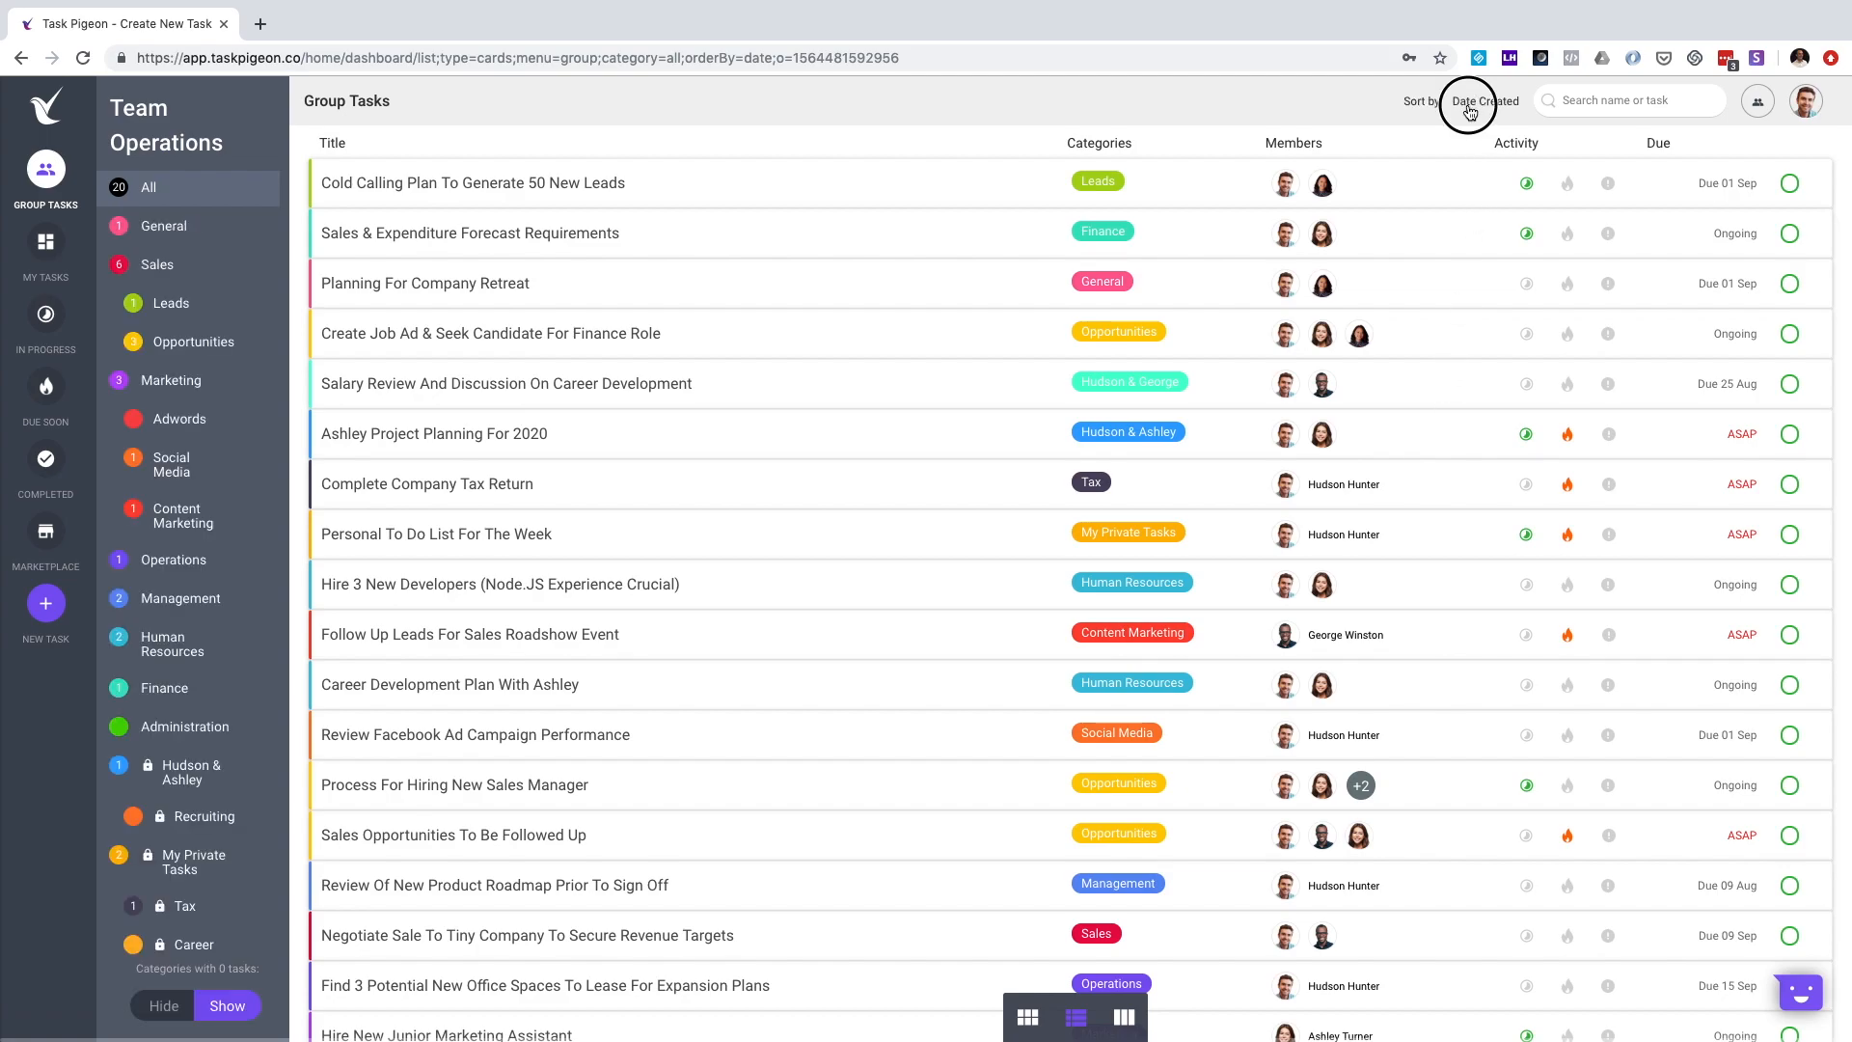
{"action": "left_click", "coordinate": [1468, 104]}
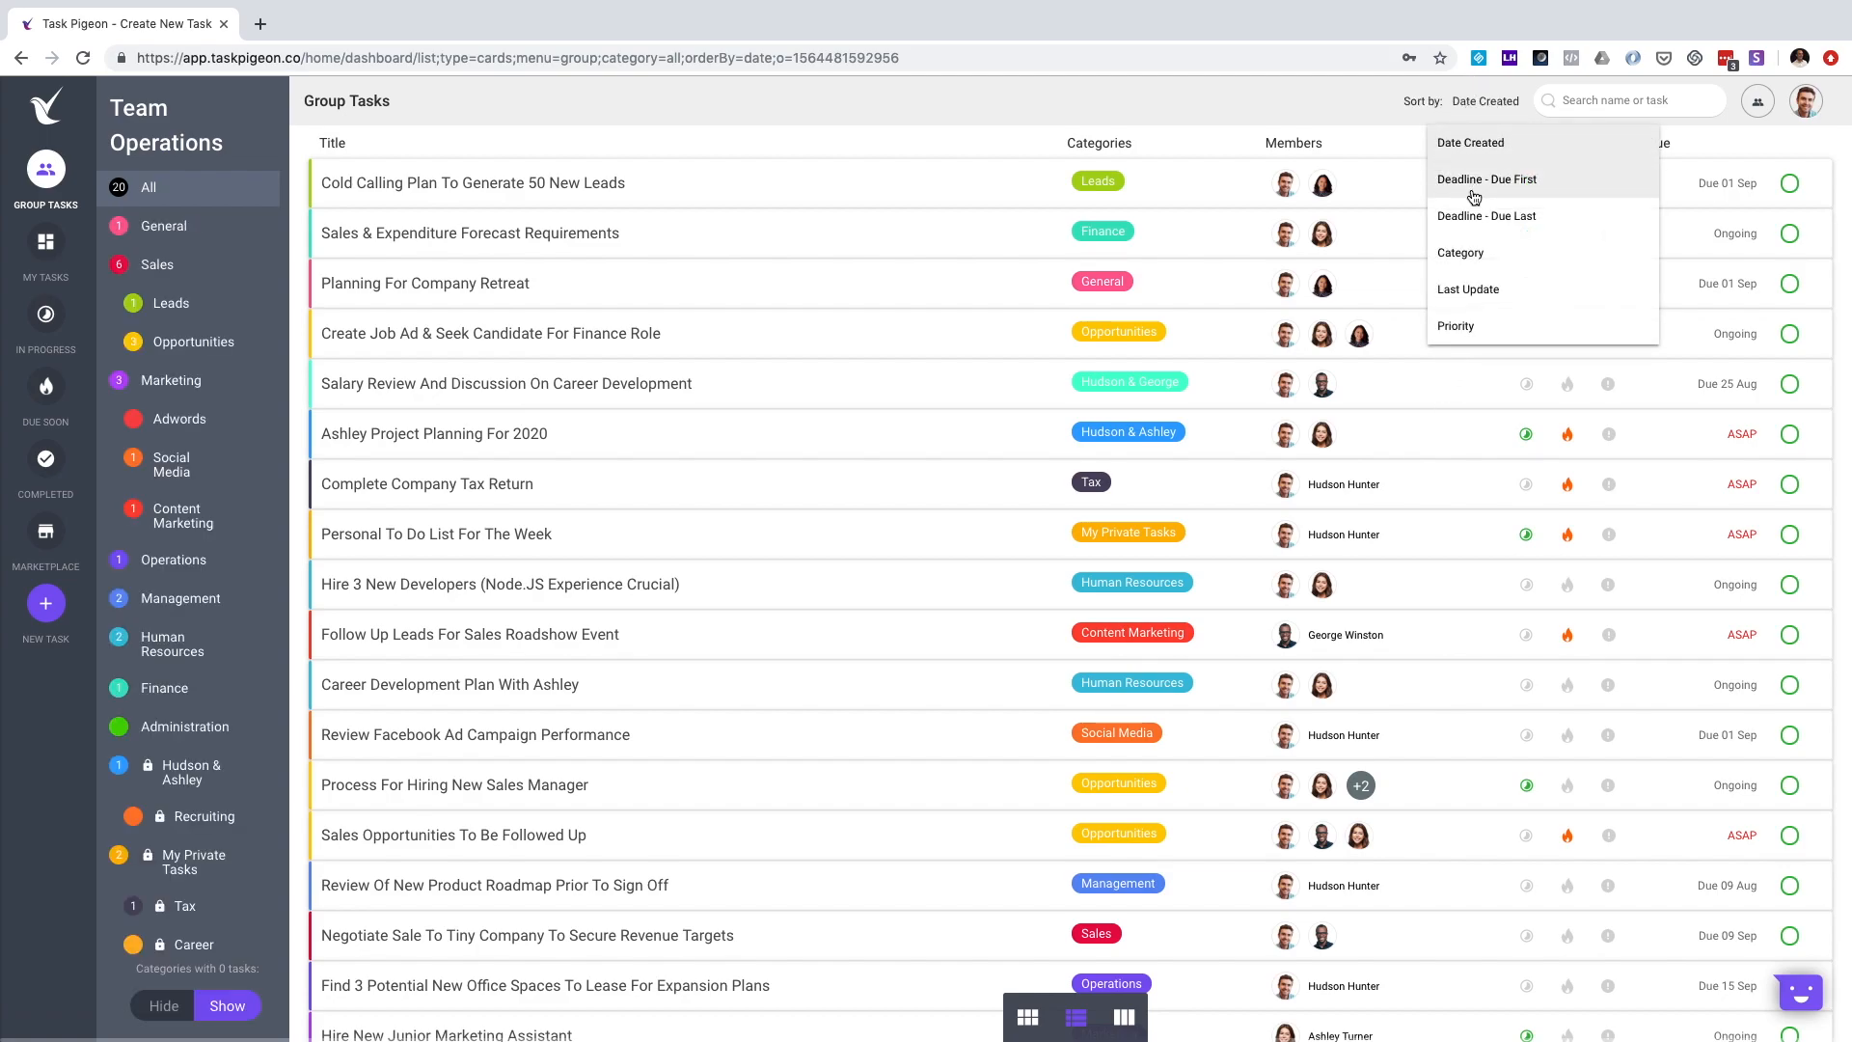
{"action": "mouse_move", "coordinate": [1485, 218]}
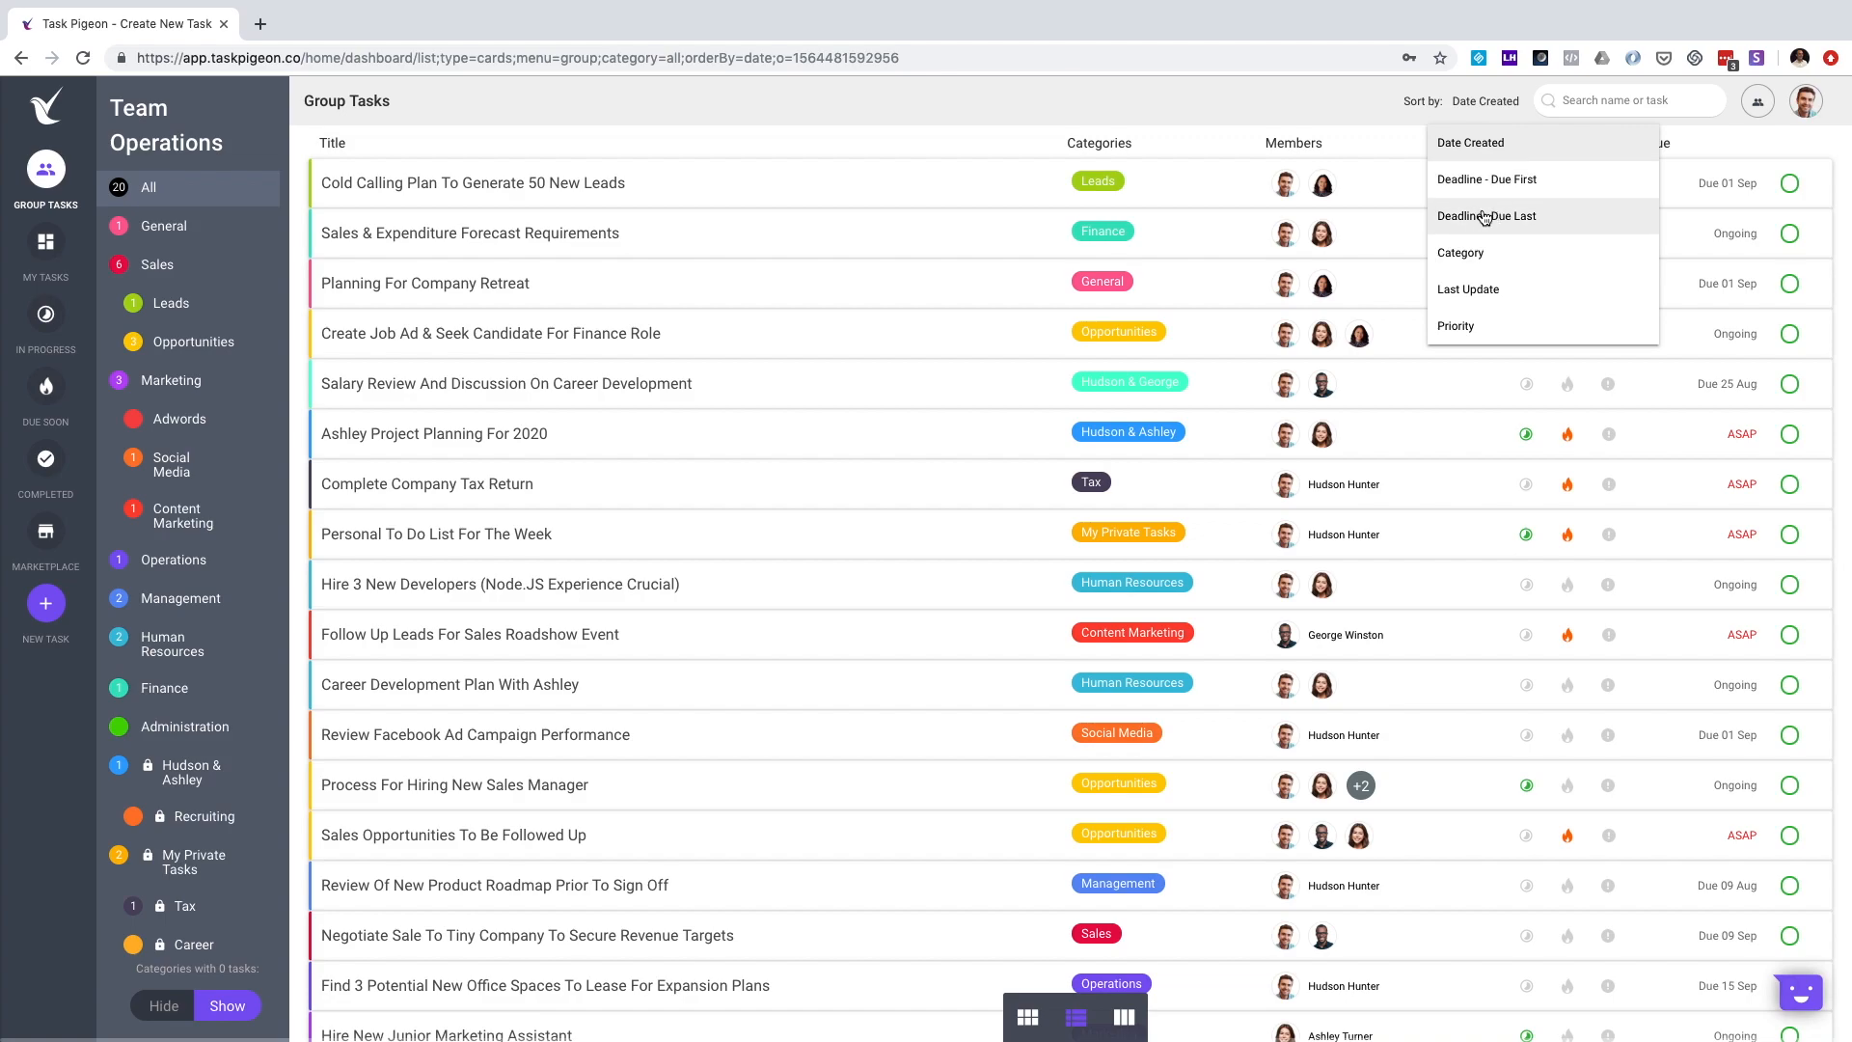
{"action": "mouse_move", "coordinate": [1479, 291]}
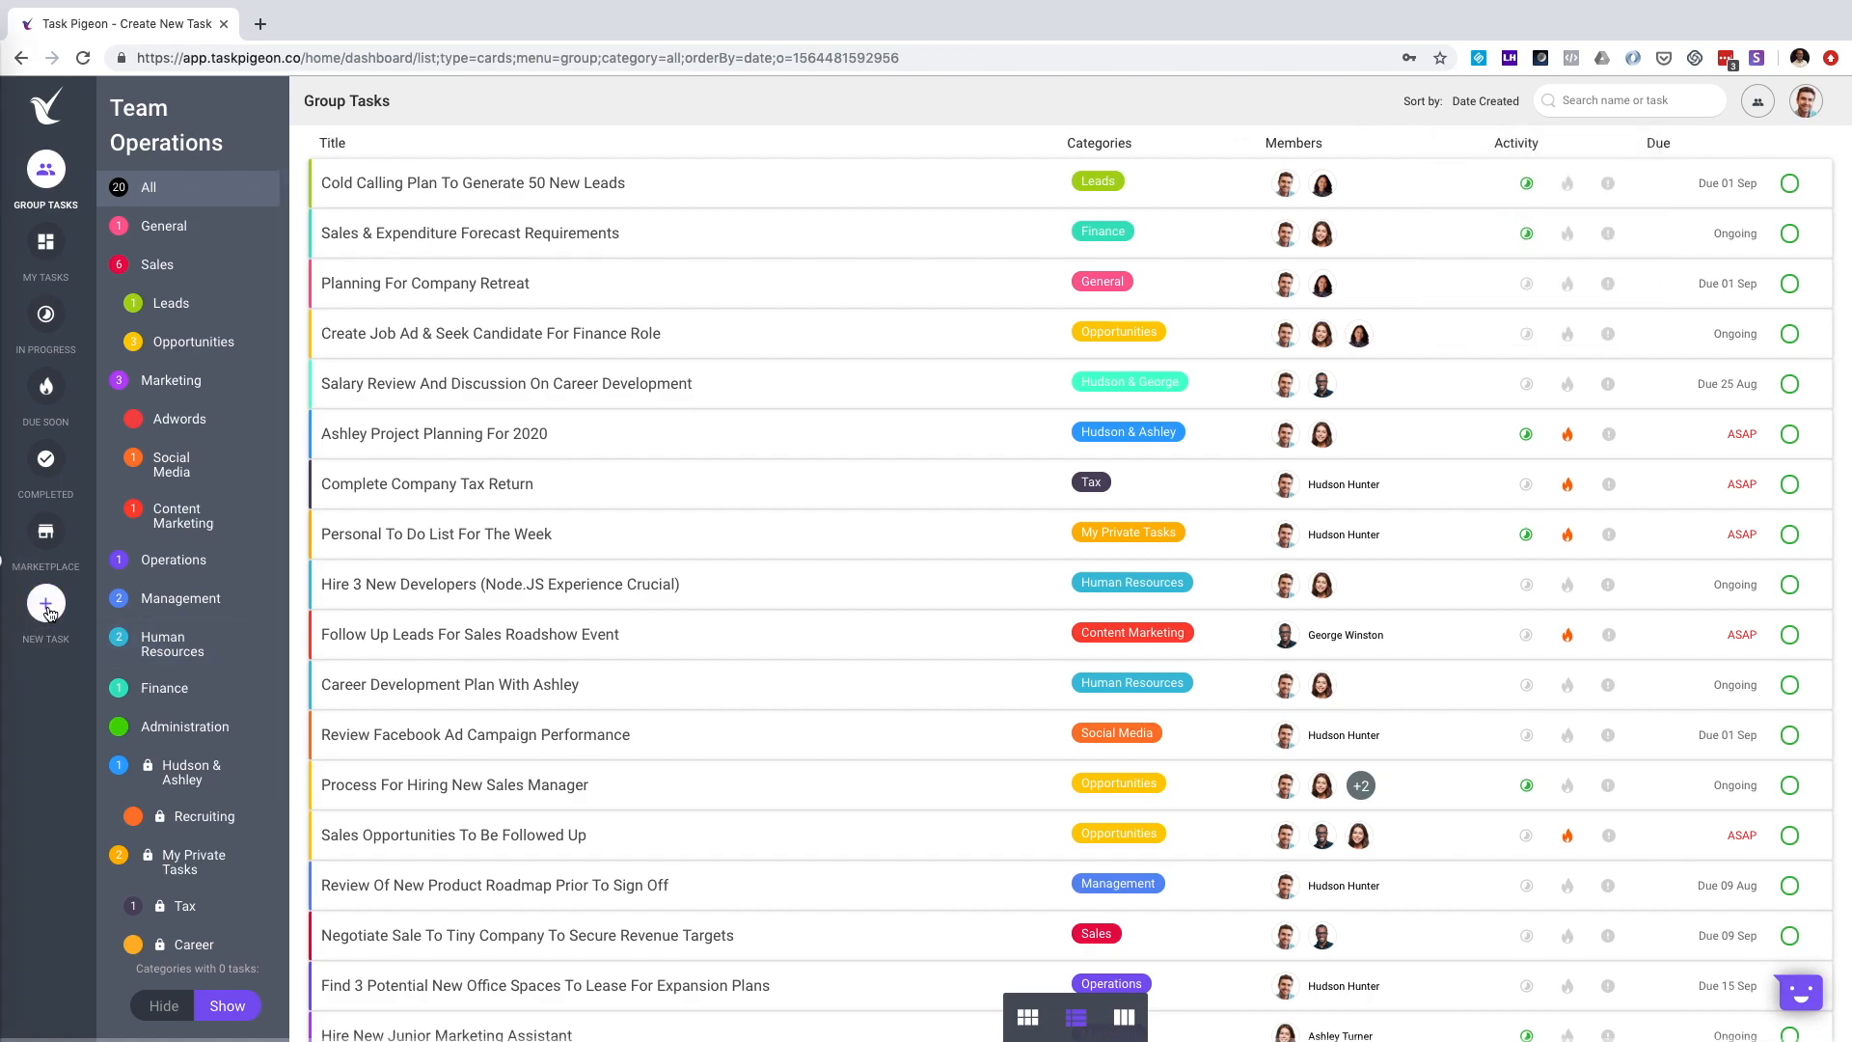
Step: Open a new task form, preview Checklist Task, then choose General Task
{"action": "left_click", "coordinate": [46, 603]}
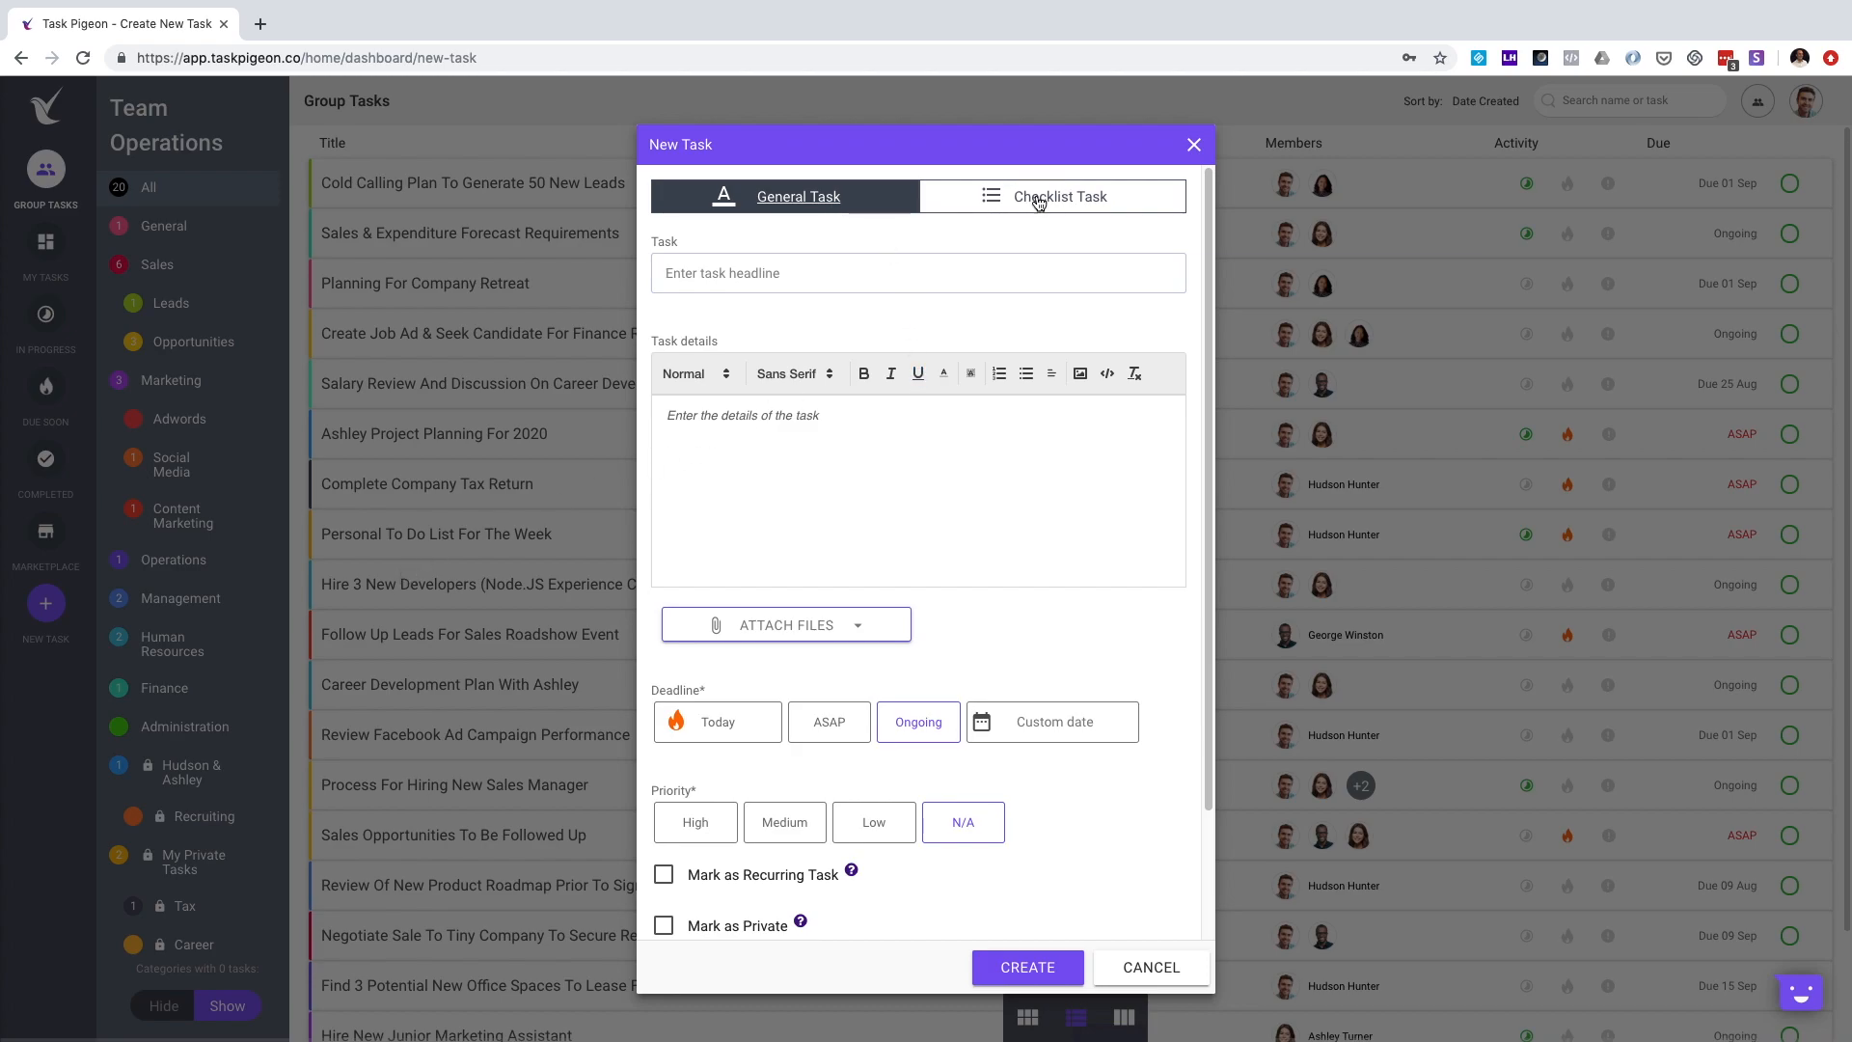
{"action": "left_click", "coordinate": [1060, 196]}
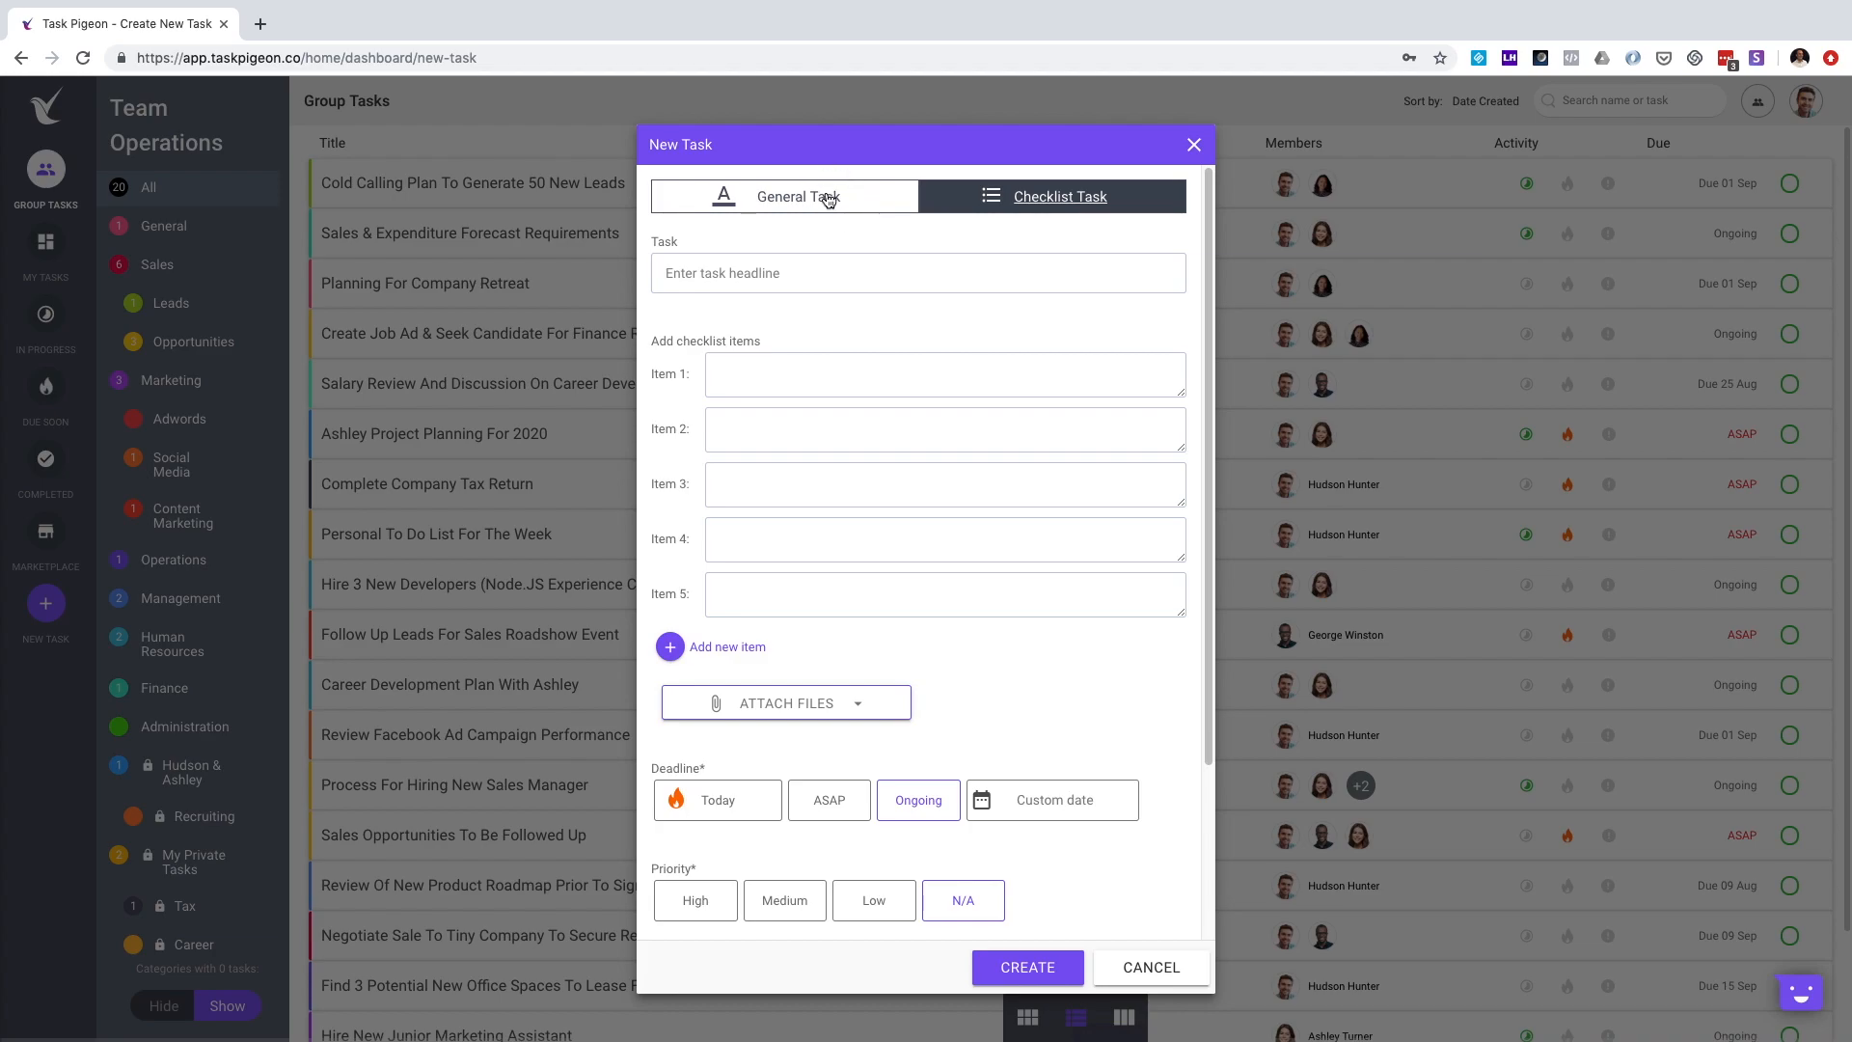
{"action": "left_click", "coordinate": [799, 197]}
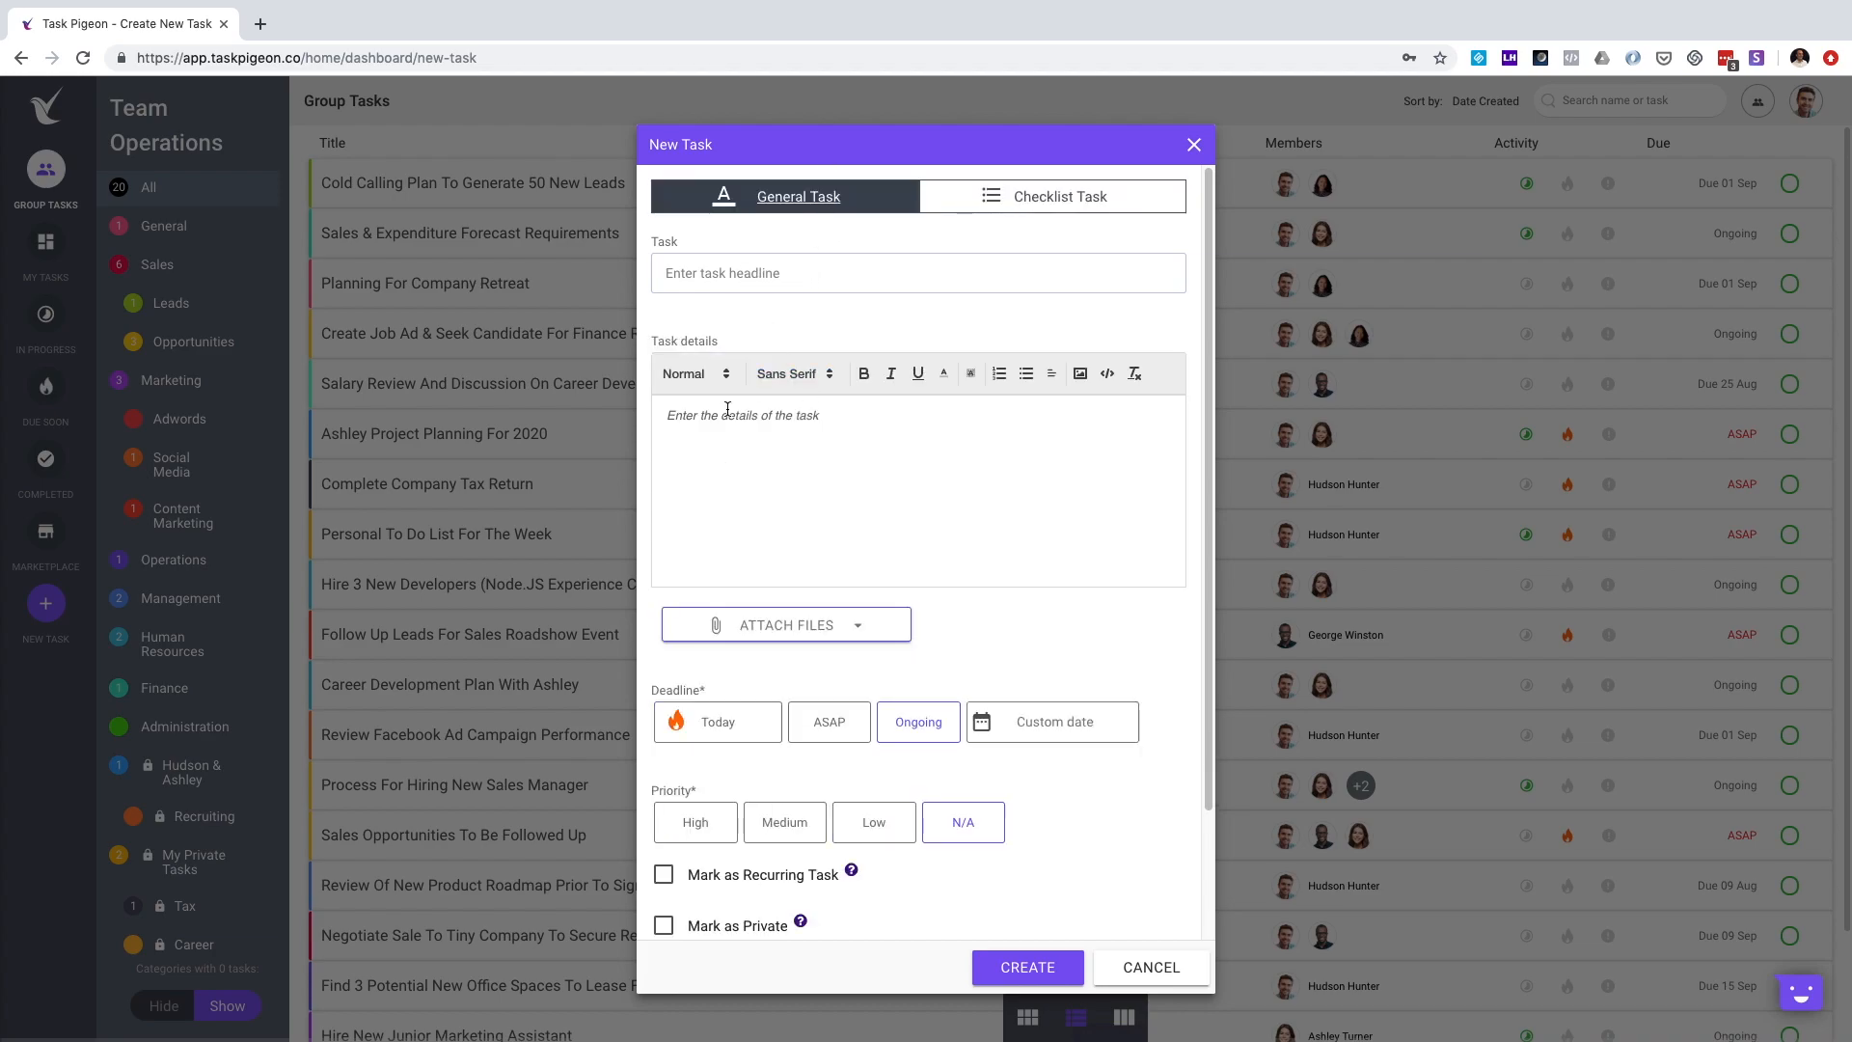
{"action": "mouse_move", "coordinate": [779, 459]}
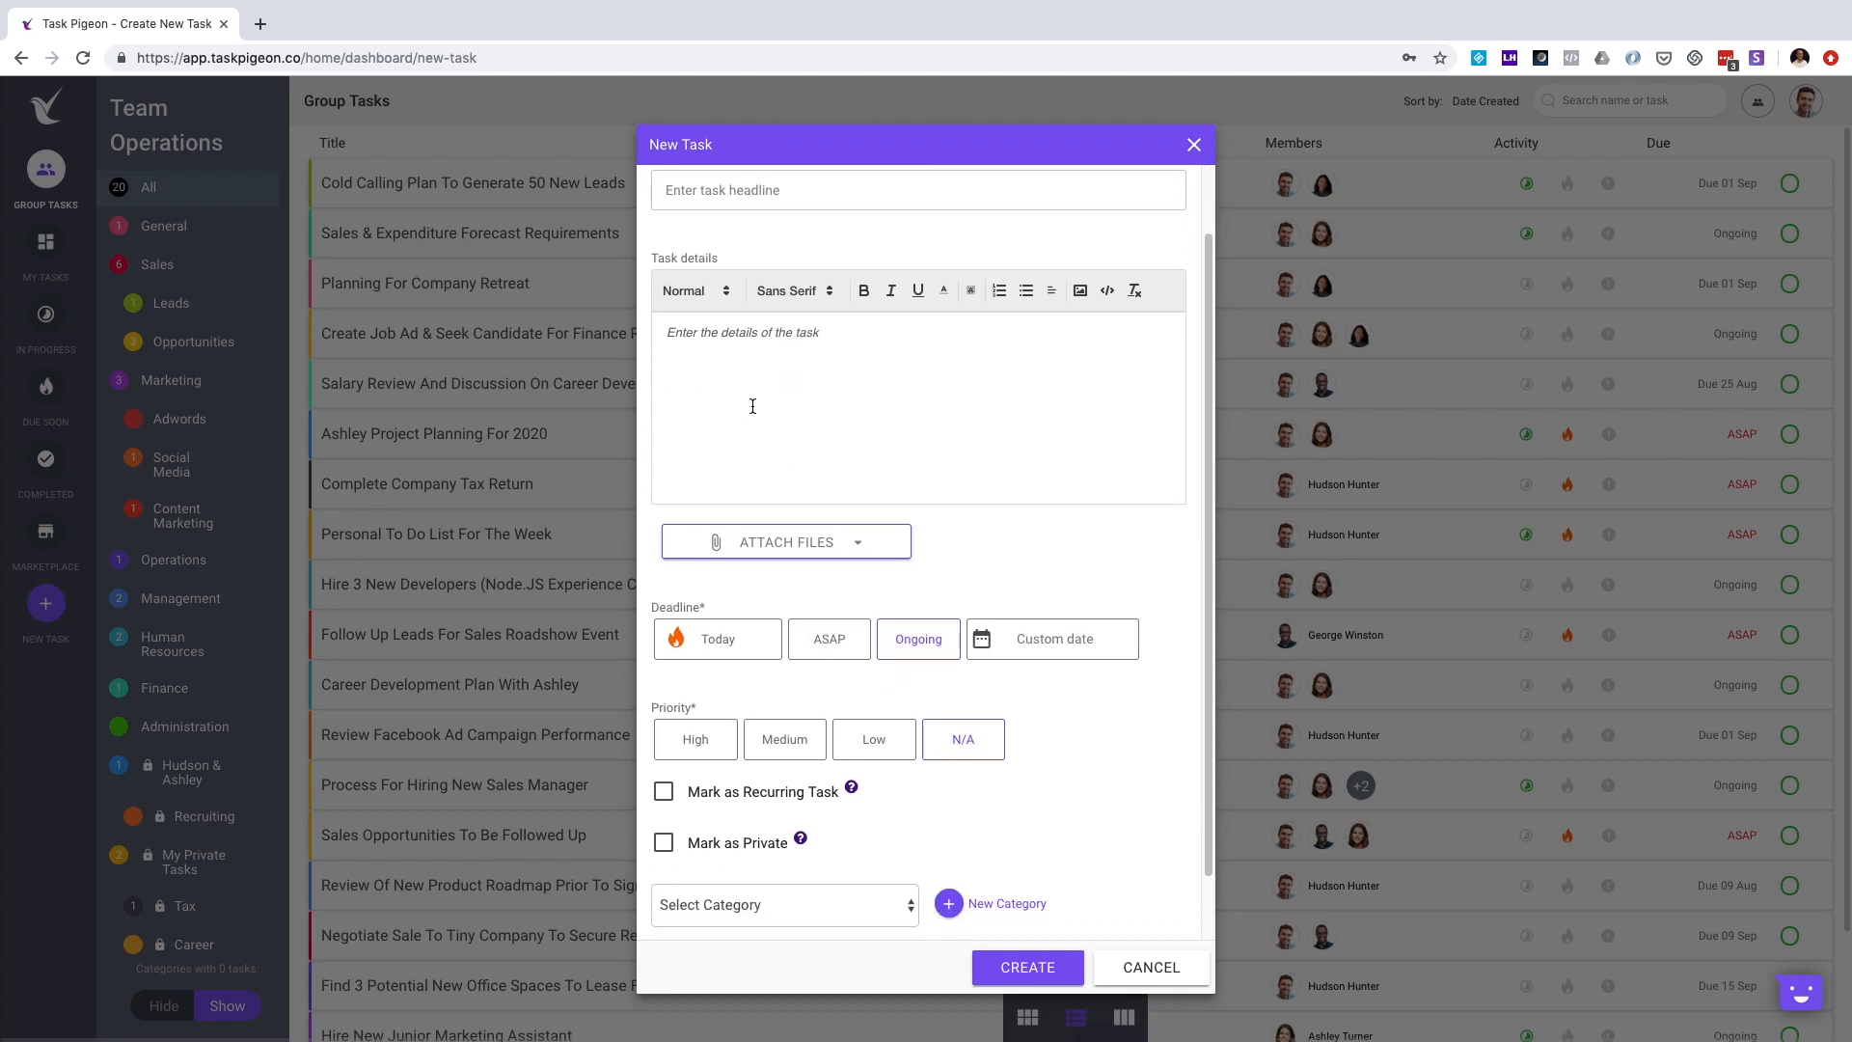
Step: Scroll the form, check the Attach Files options, then cancel back to Group Tasks
{"action": "scroll", "scroll_direction": "down", "scroll_amount": 3}
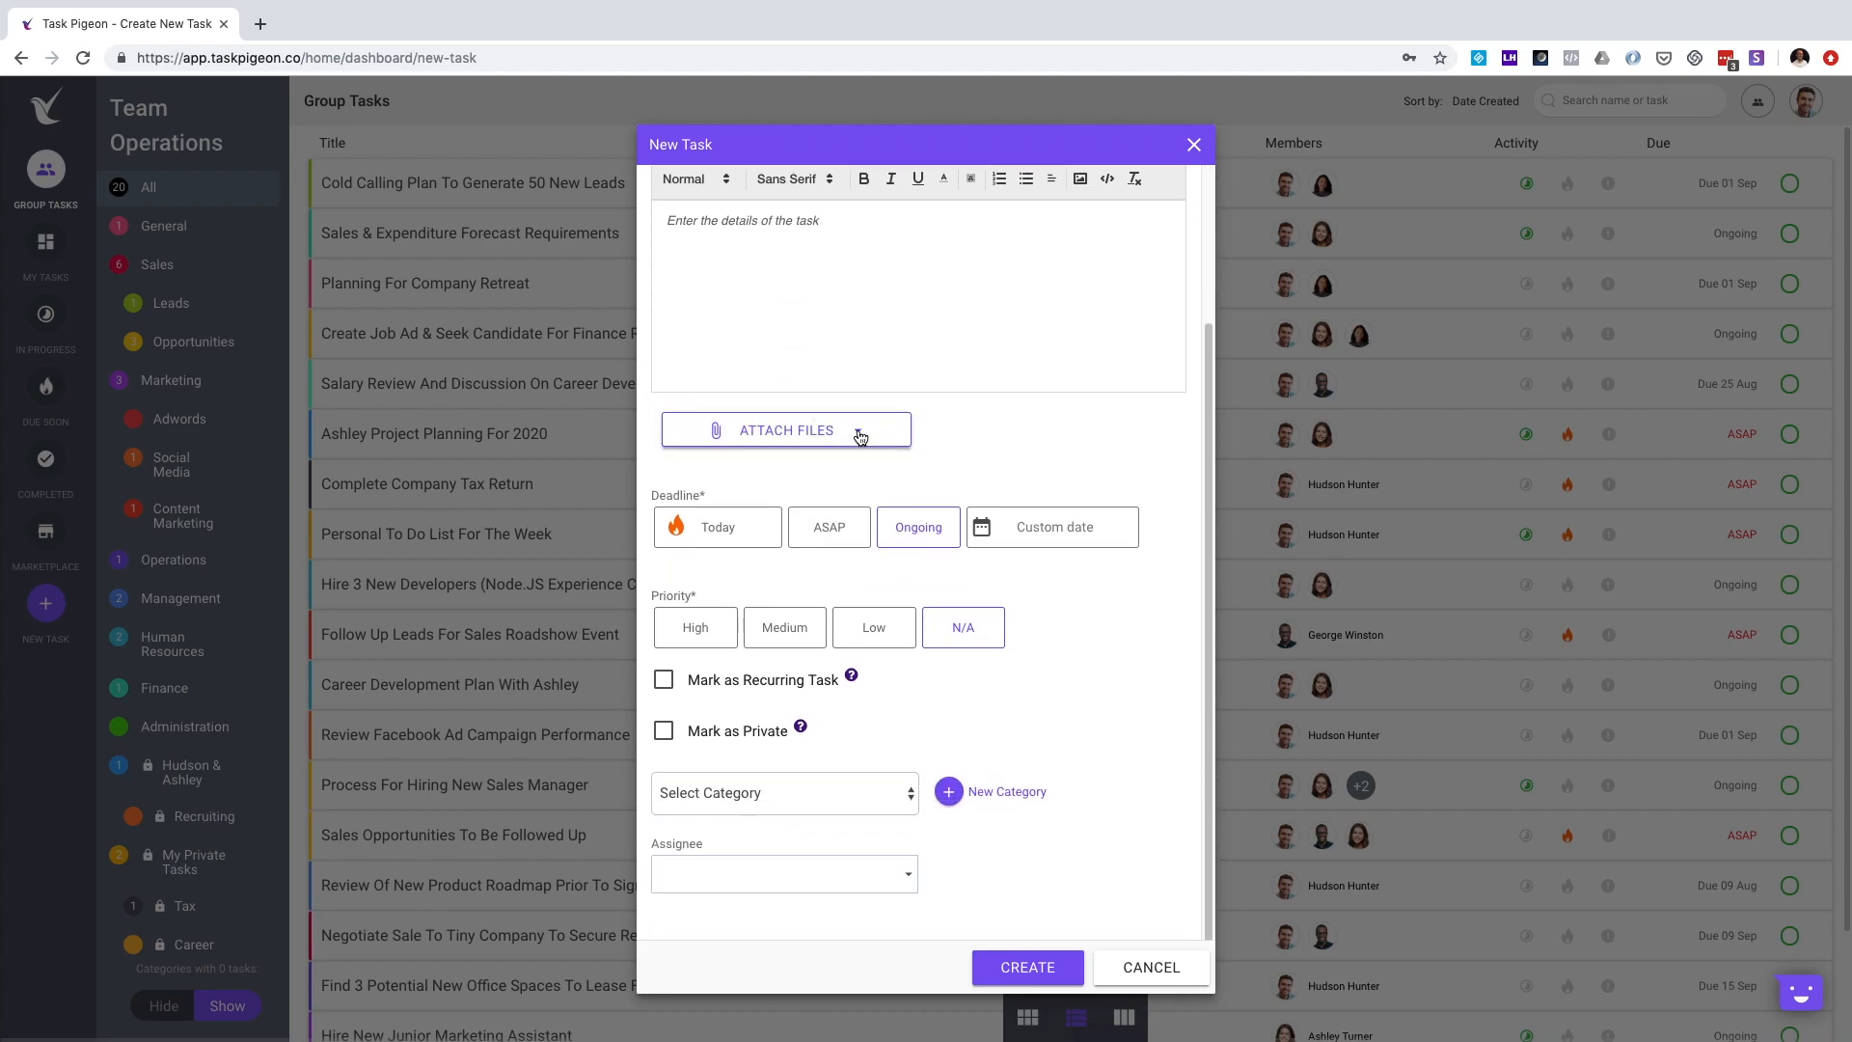
{"action": "left_click", "coordinate": [786, 429]}
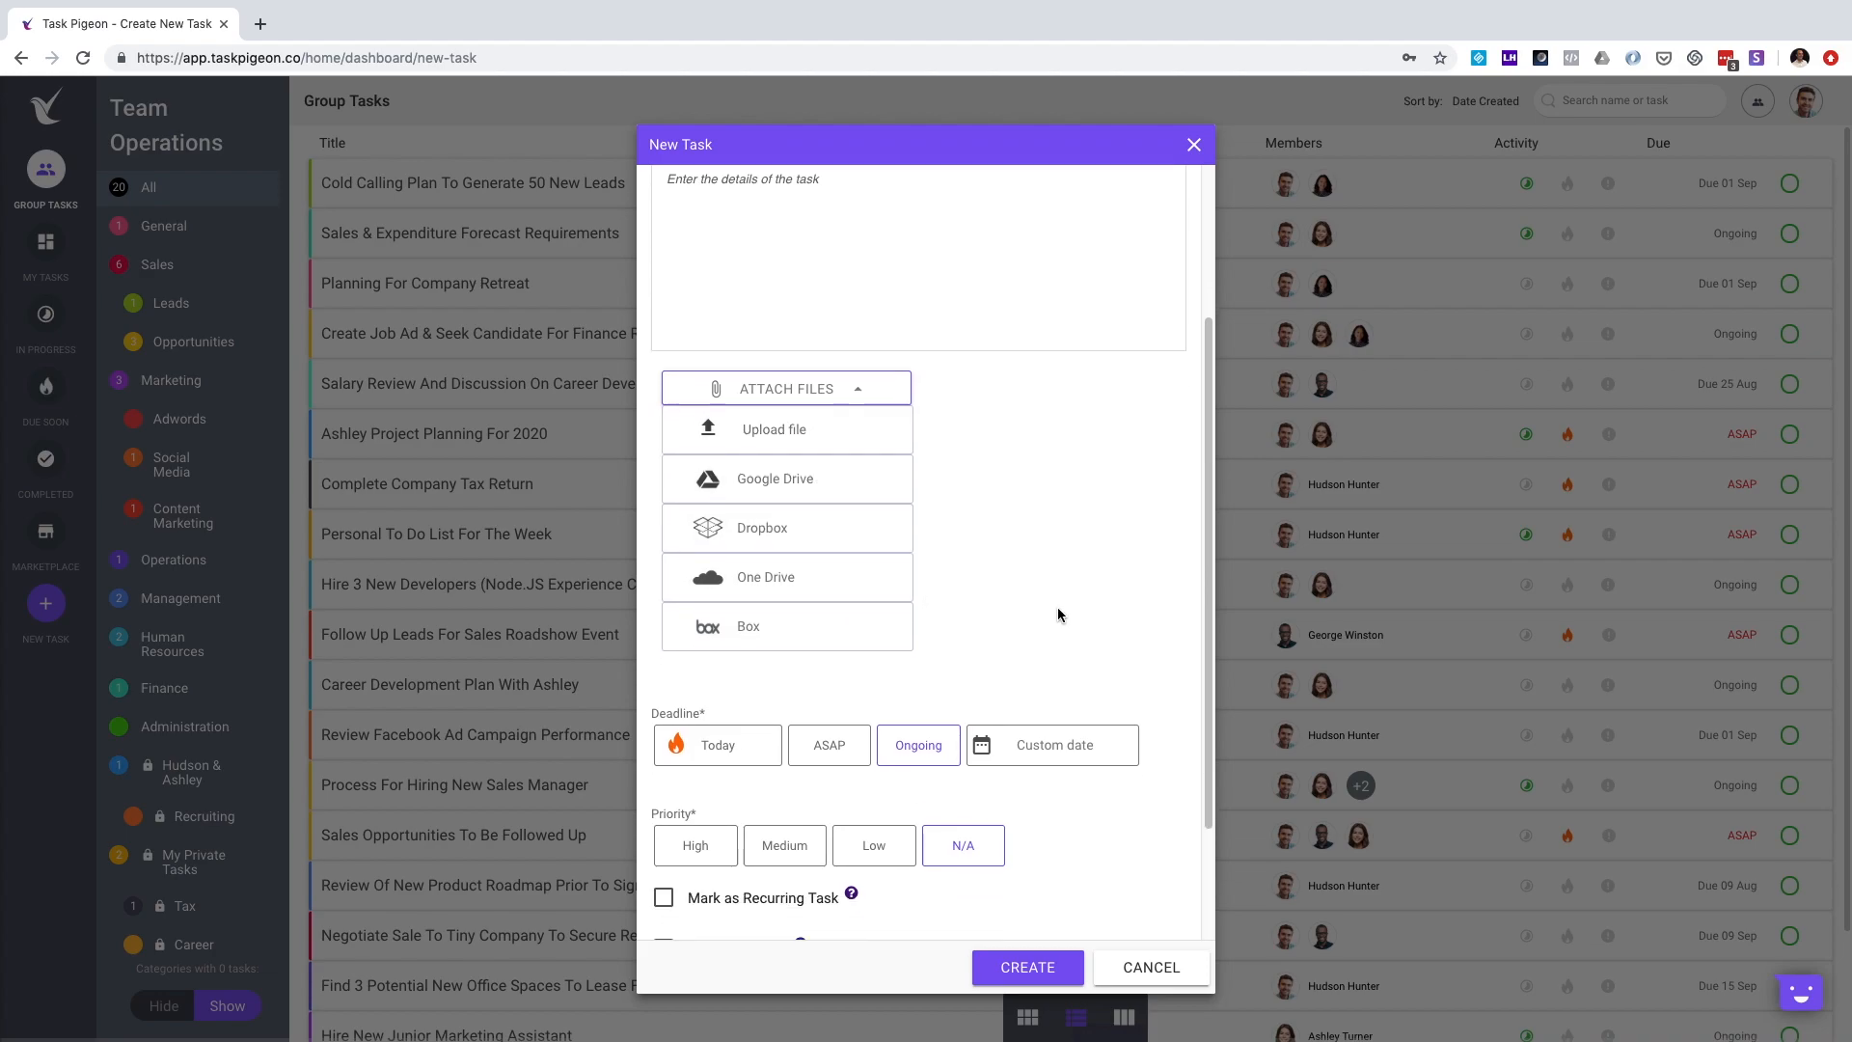
{"action": "scroll", "scroll_direction": "down", "scroll_amount": 3}
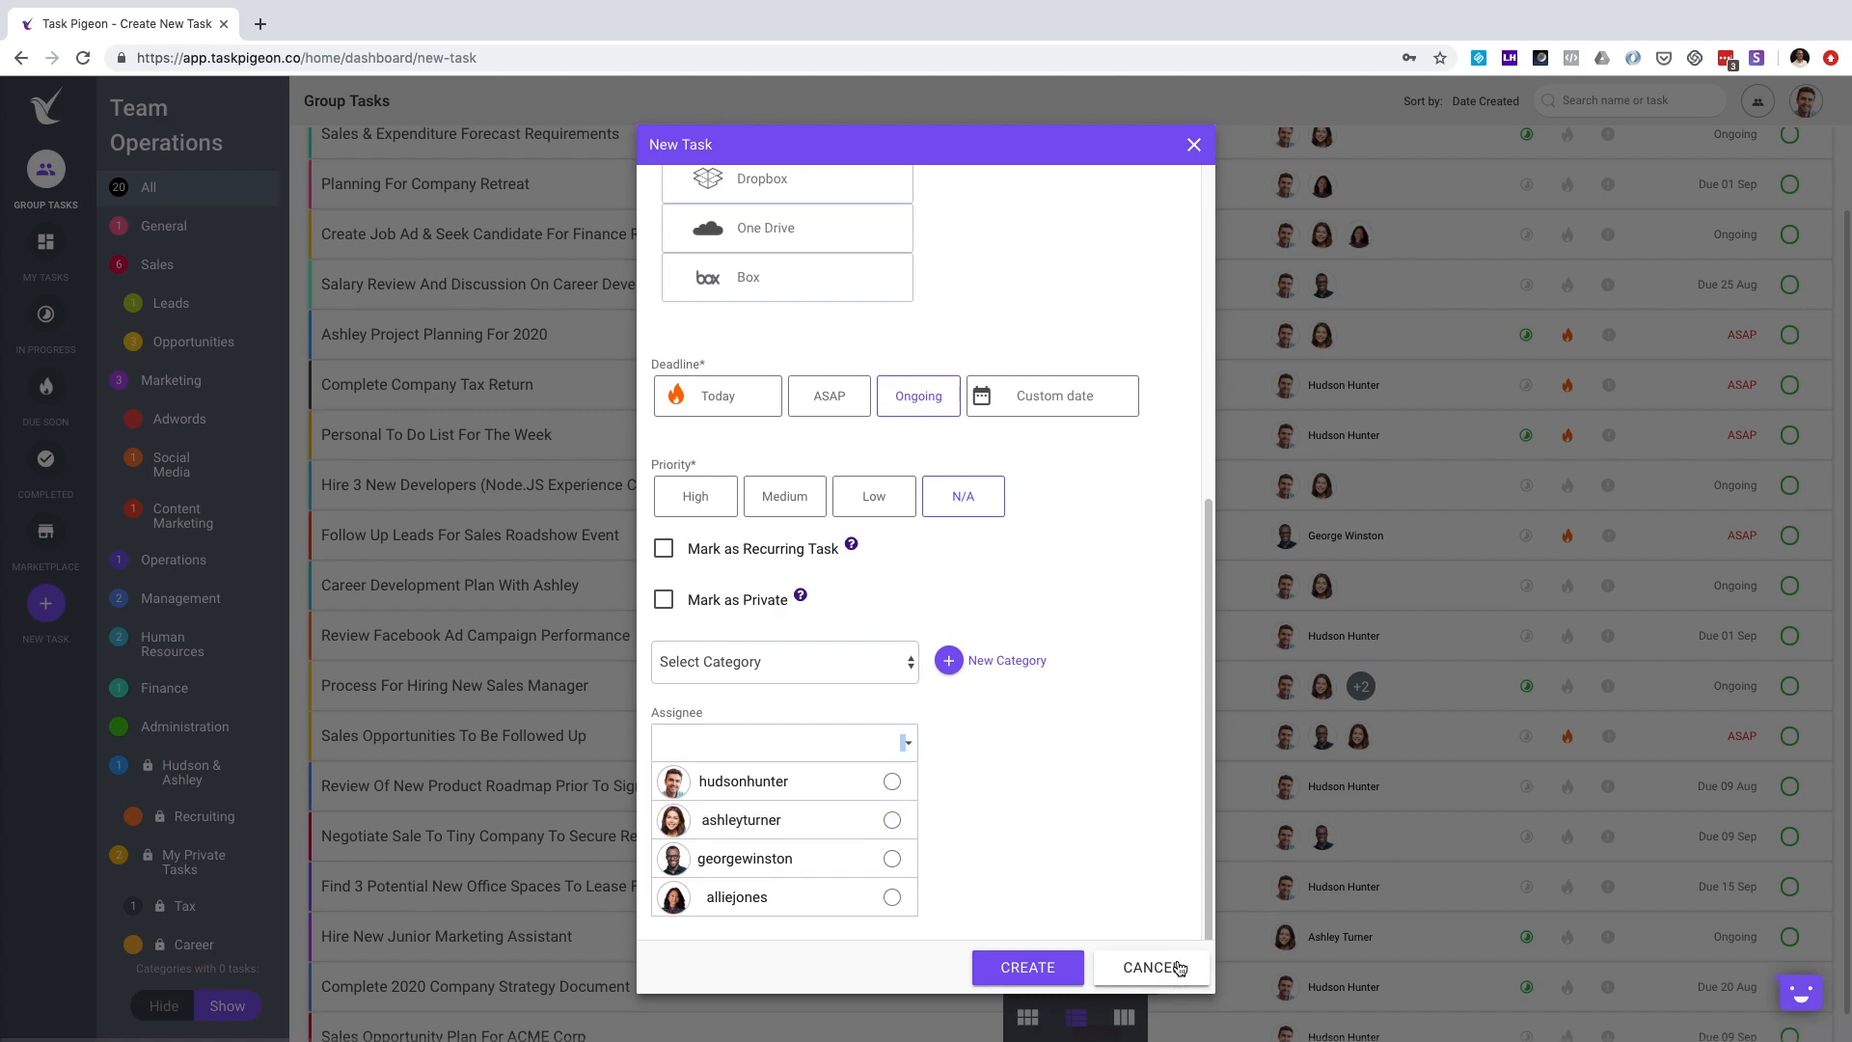
{"action": "left_click", "coordinate": [1151, 967]}
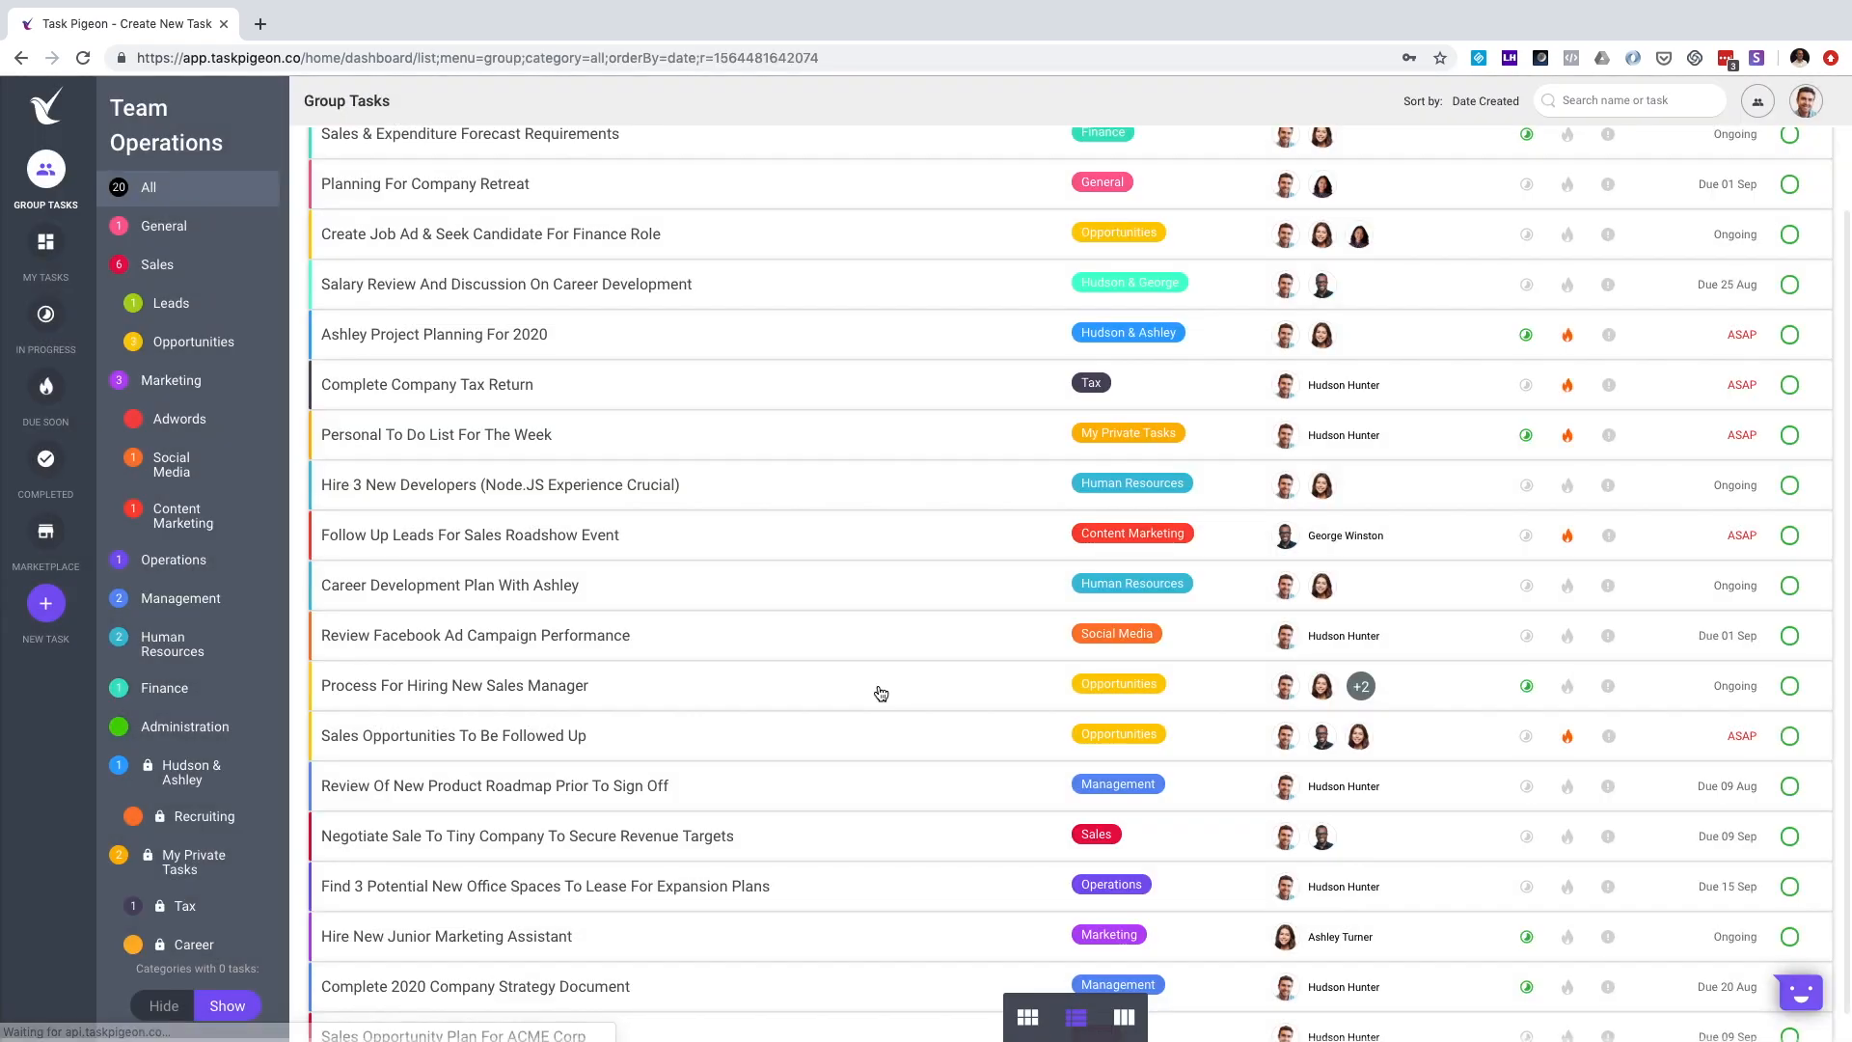